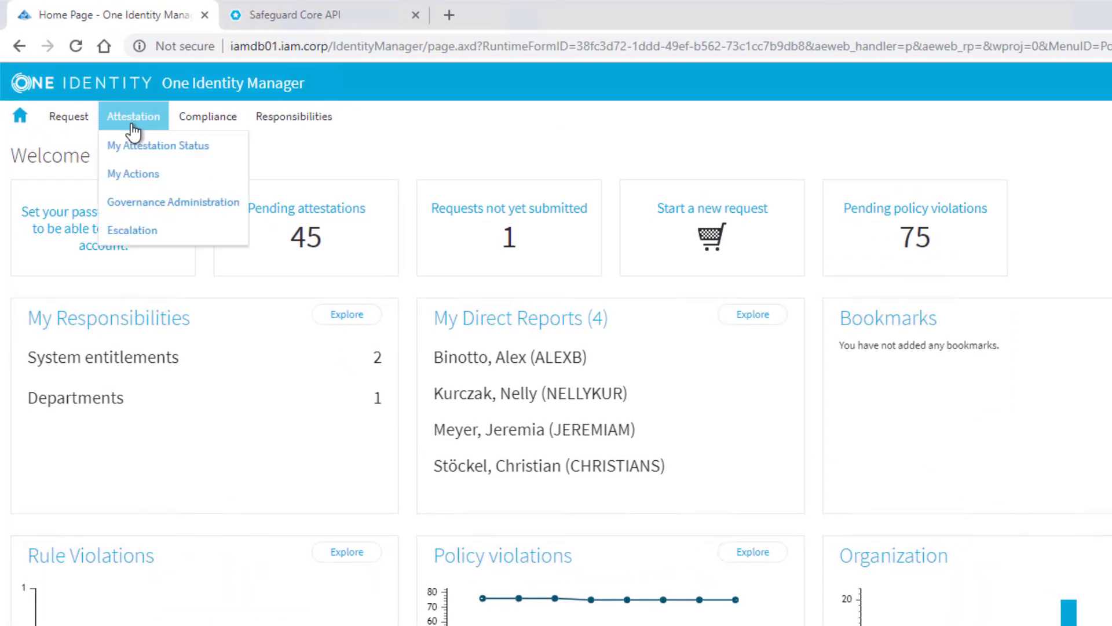
mouse_move(155, 207)
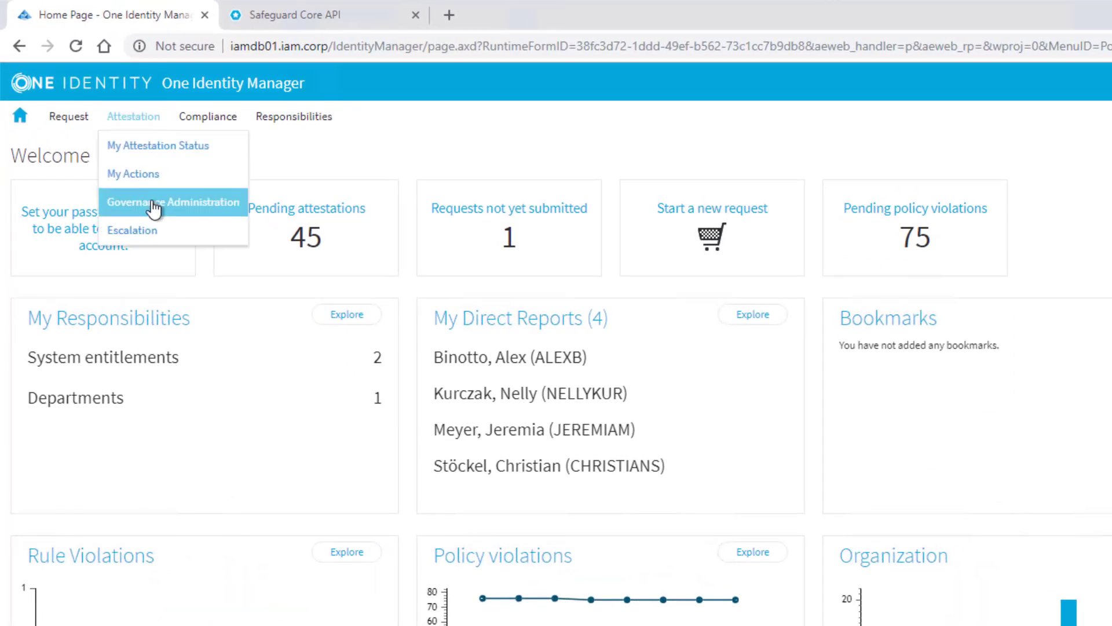
- Open Attestation Governance Administration from the One Identity Manager home page
click(172, 202)
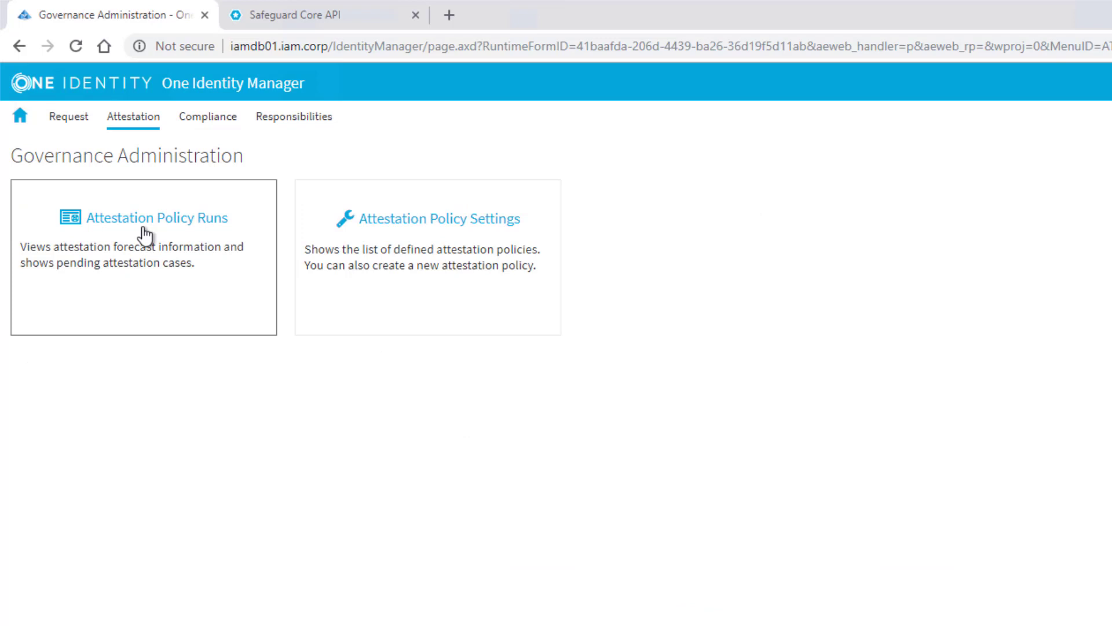
mouse_move(132, 240)
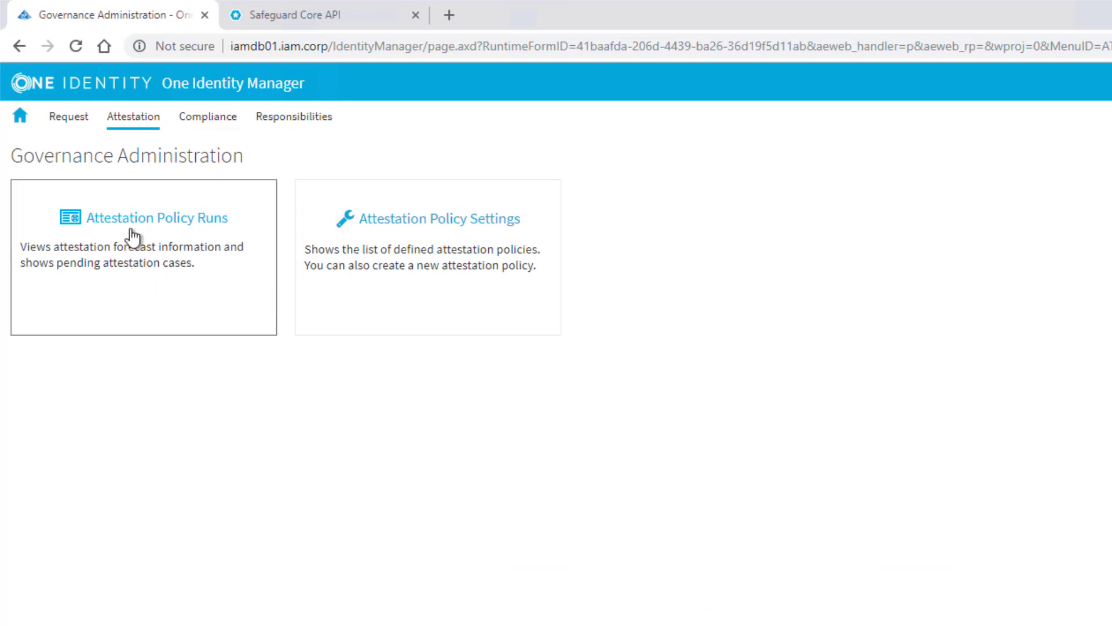
mouse_move(192, 318)
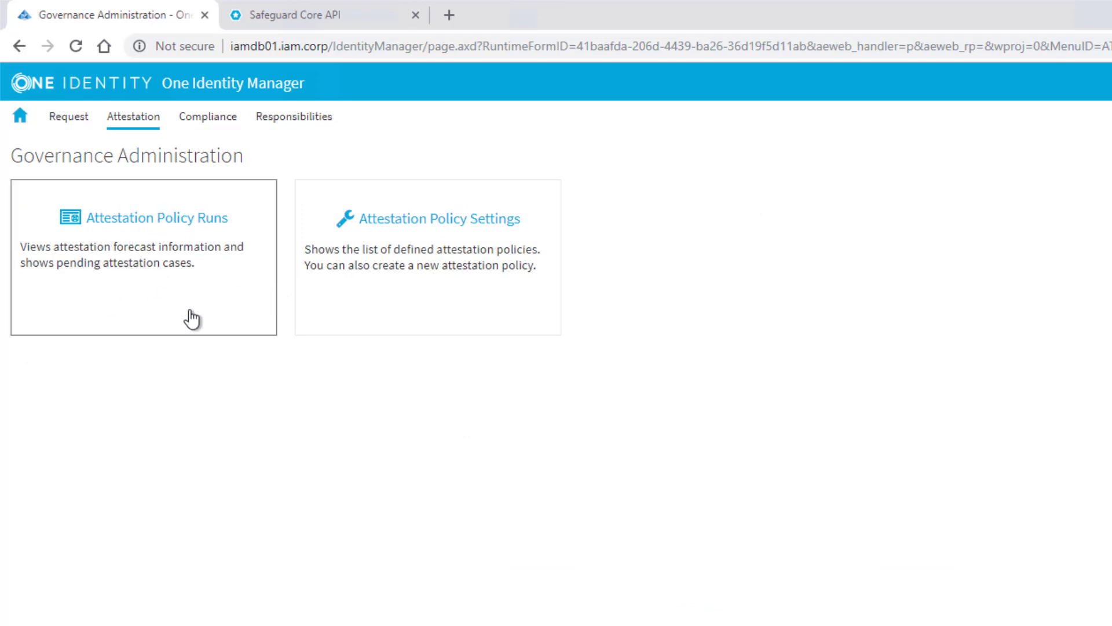
mouse_move(352, 248)
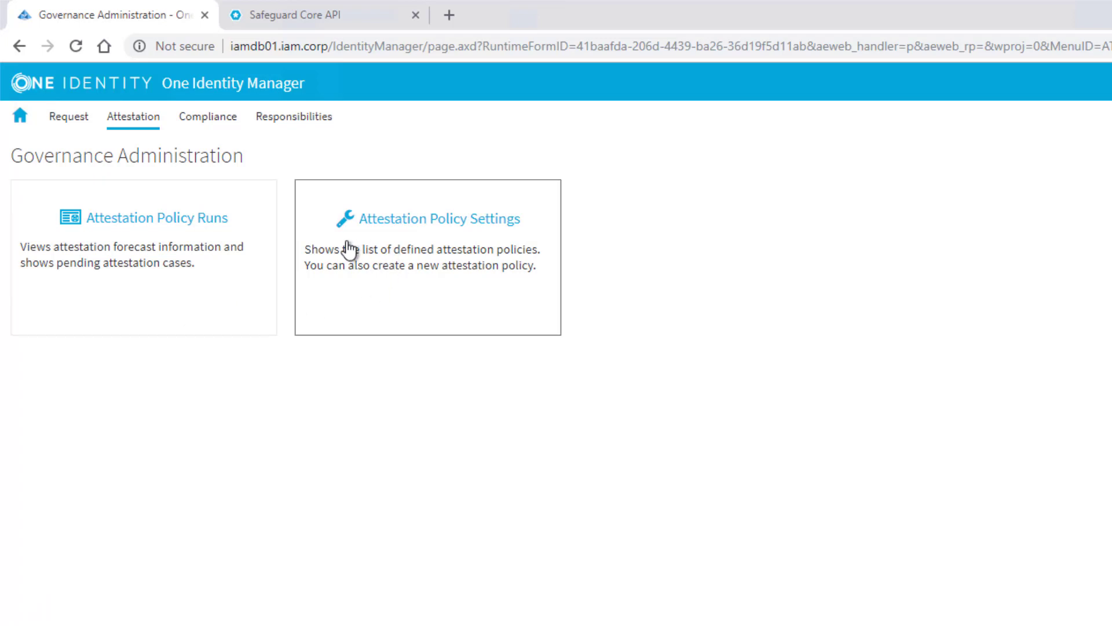
mouse_move(401, 251)
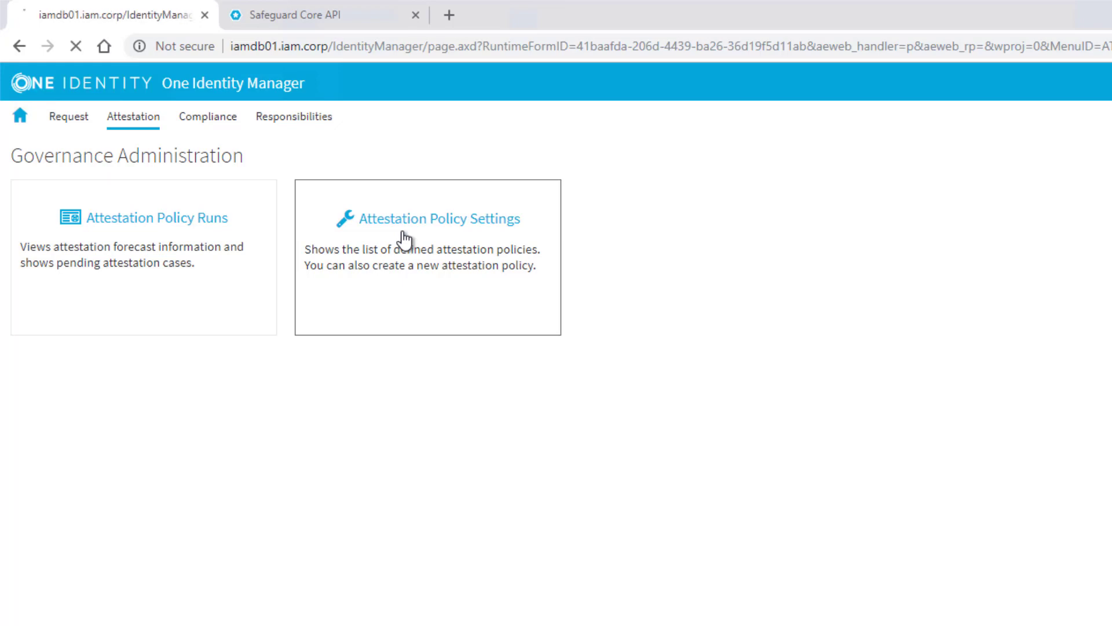
- Open Attestation Policy Settings and scroll through the seven monthly attestation policies
click(439, 219)
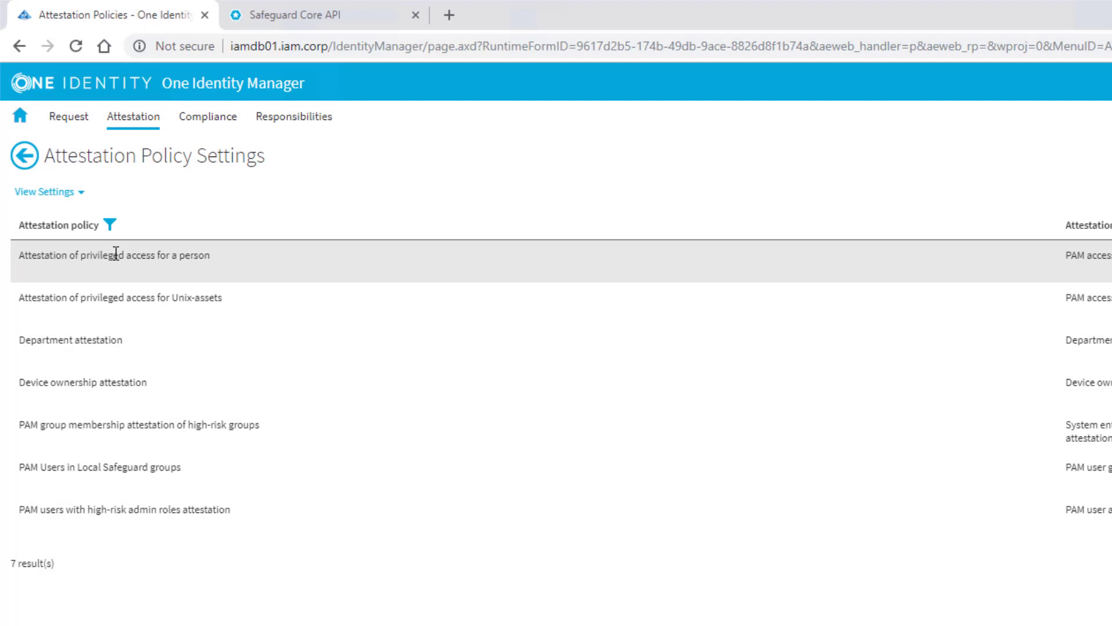
mouse_move(120, 285)
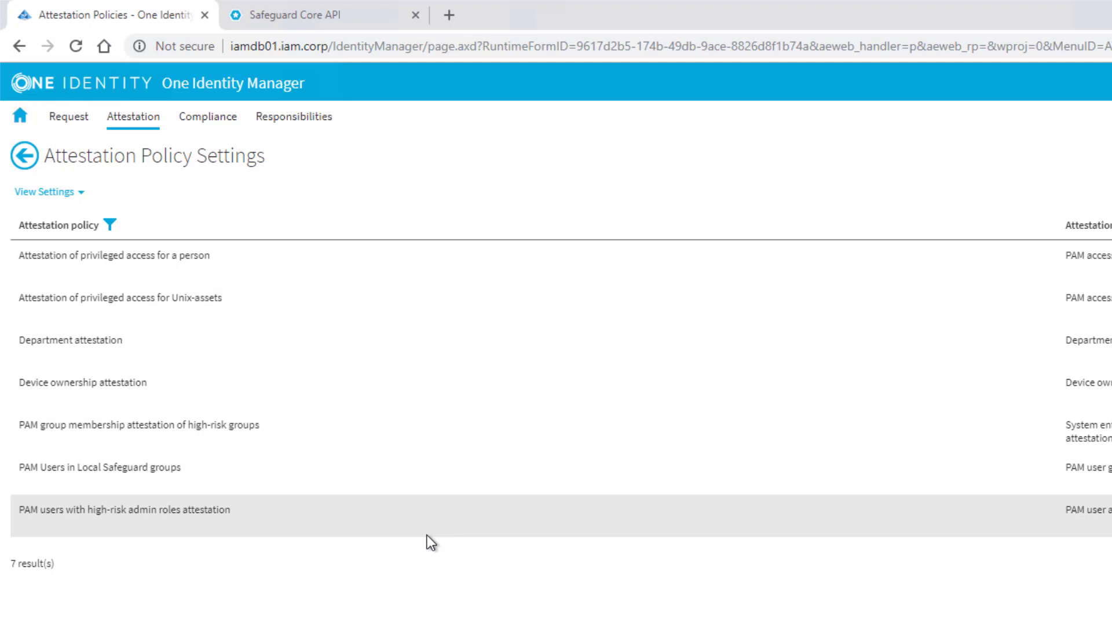
scroll(down, 3)
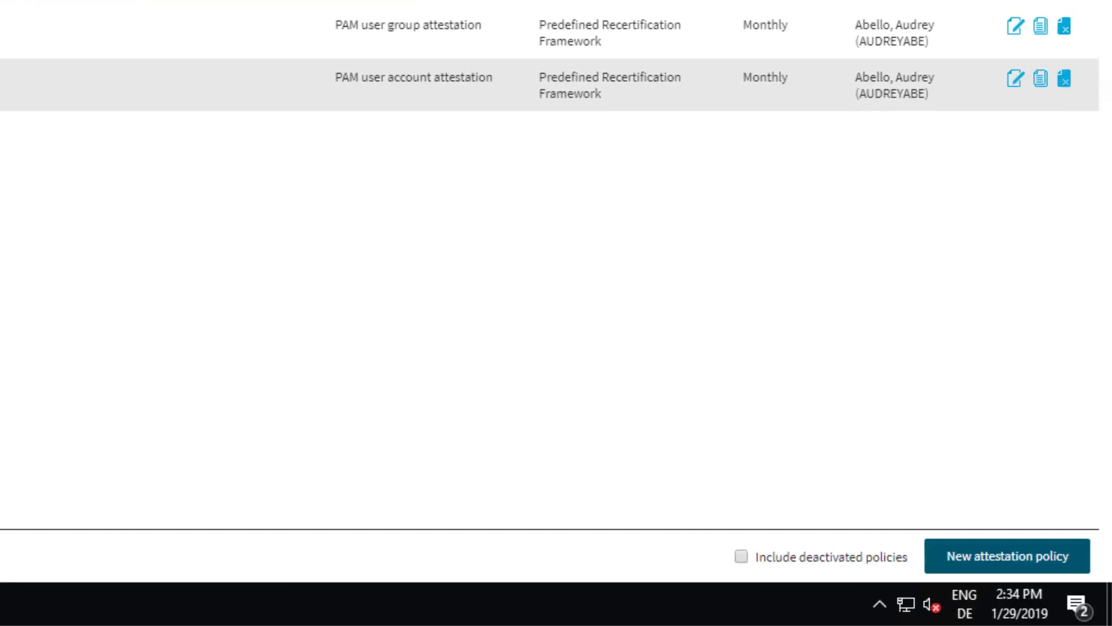
mouse_move(141, 320)
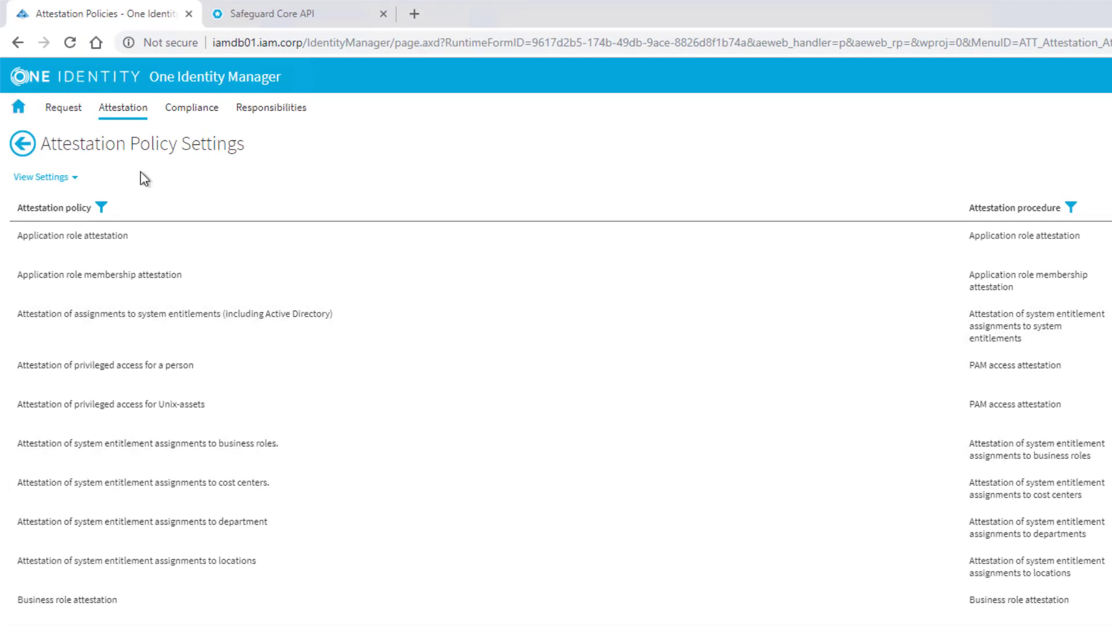
- Filter the attestation policy names to those starting with 'PAM', showing 12 results
click(105, 207)
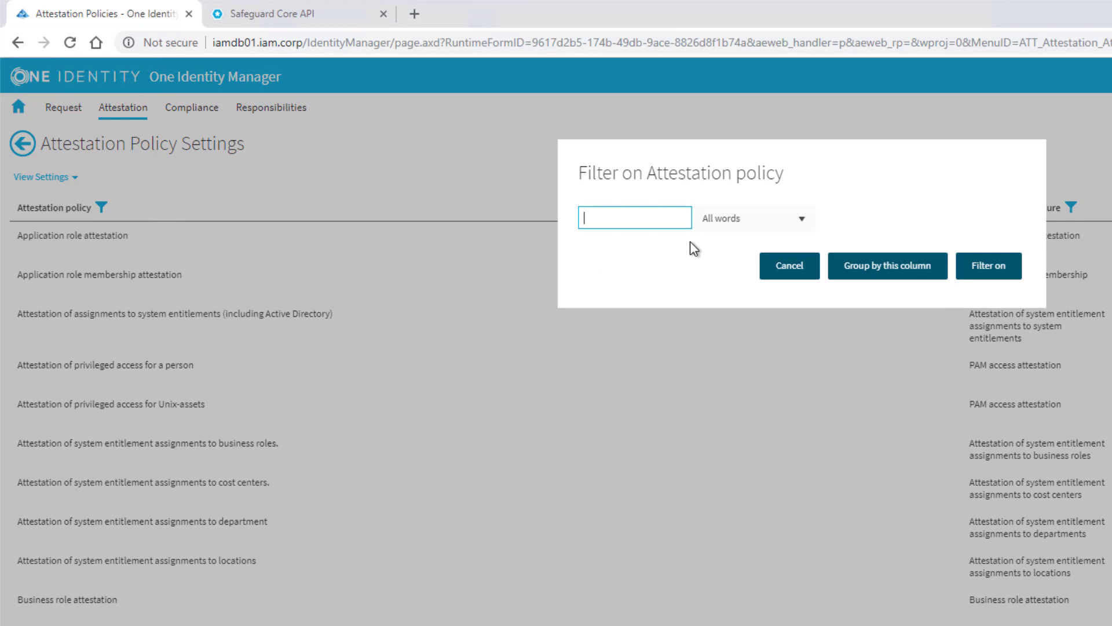
click(754, 218)
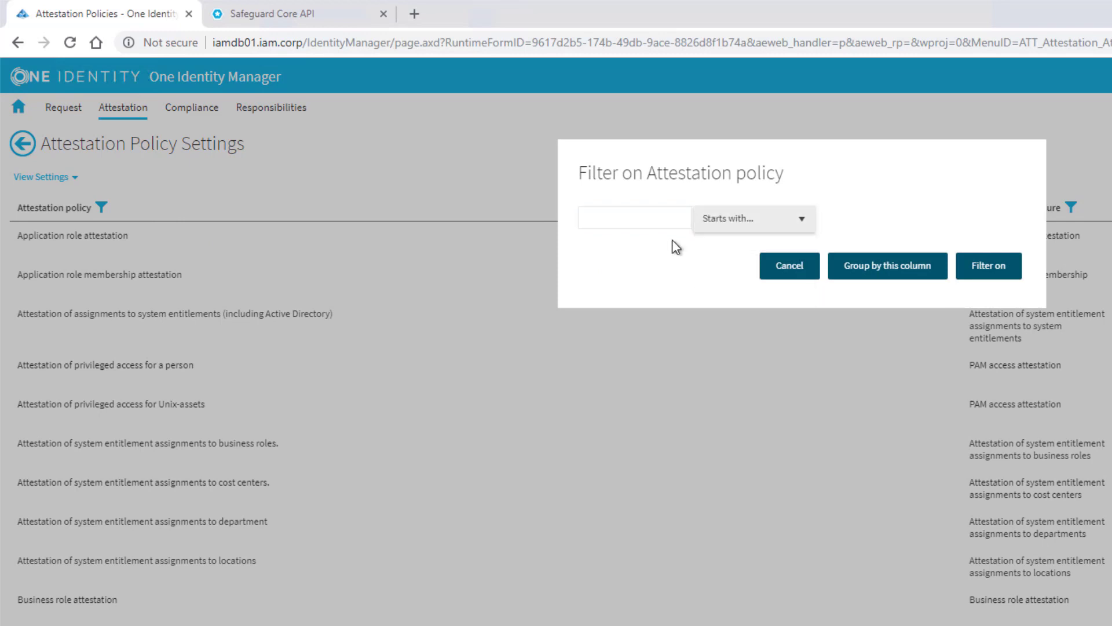
text(PAM)
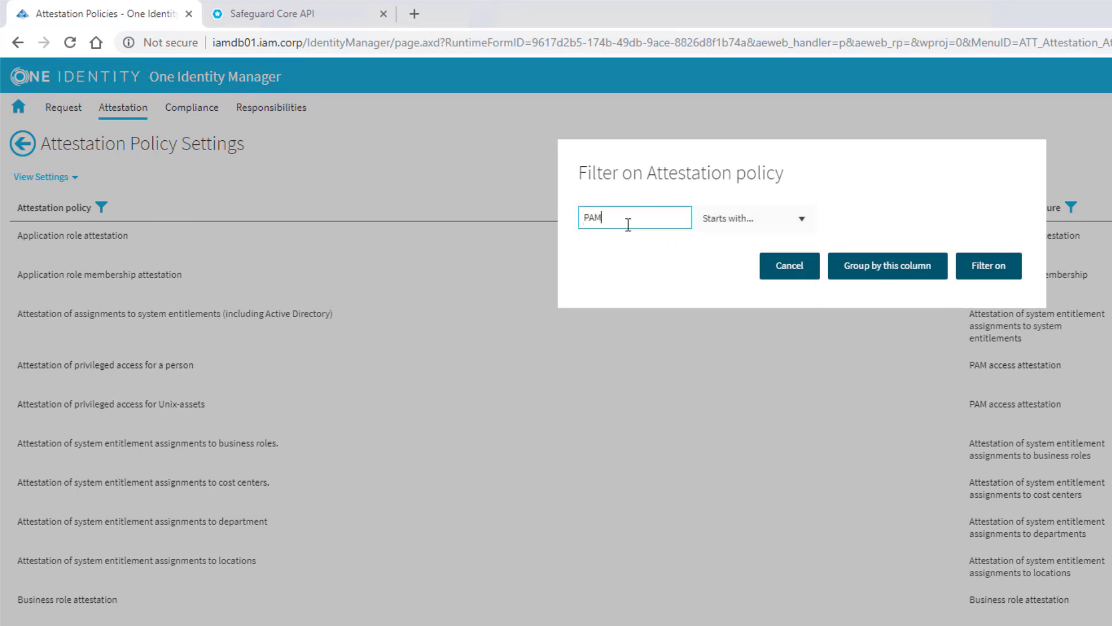
click(989, 266)
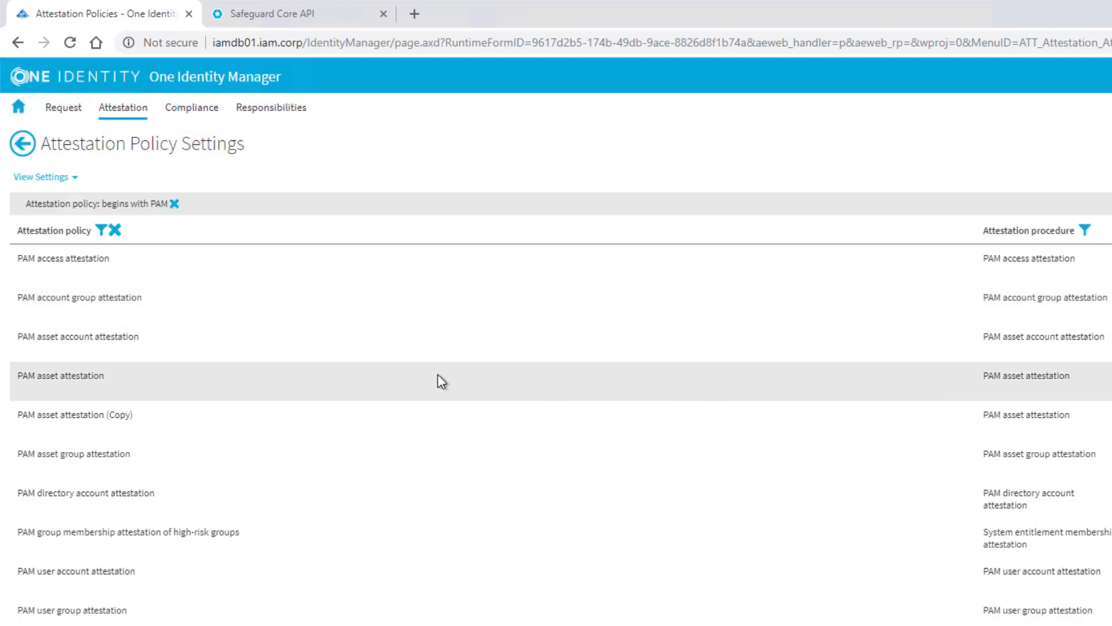
scroll(down, 3)
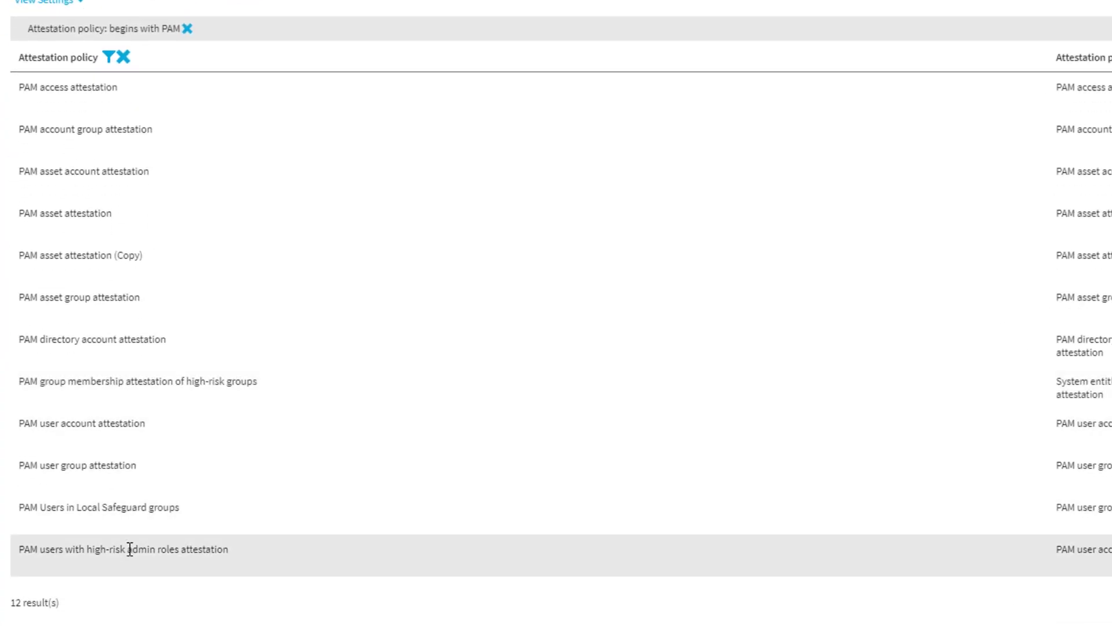
mouse_move(131, 549)
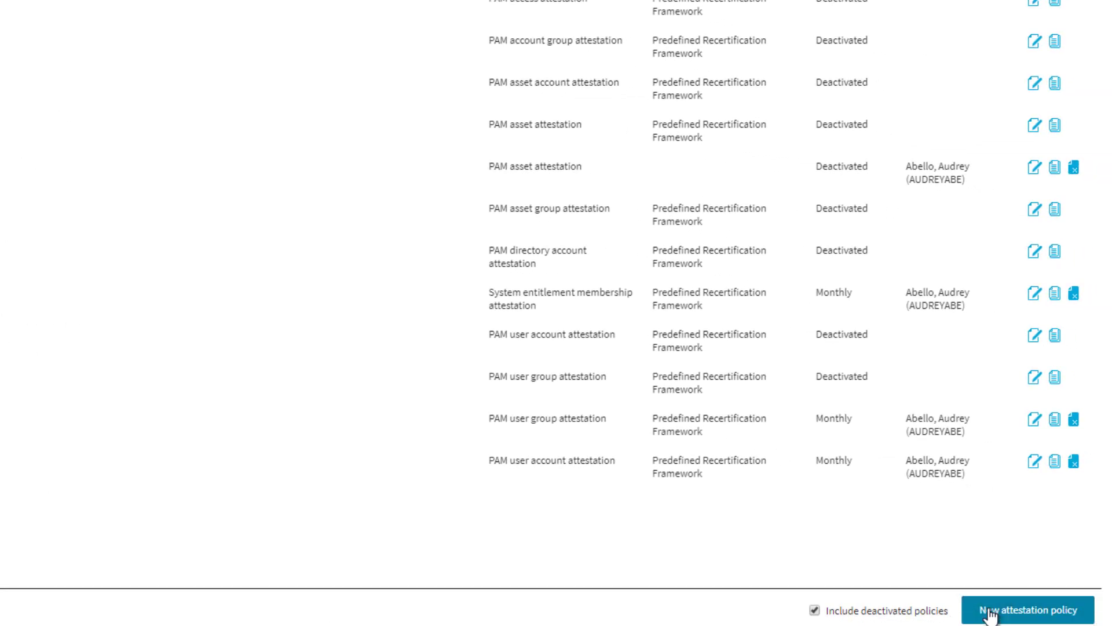
- Start a new attestation policy named 'PAM - Members of the OneIM local group'
click(1036, 608)
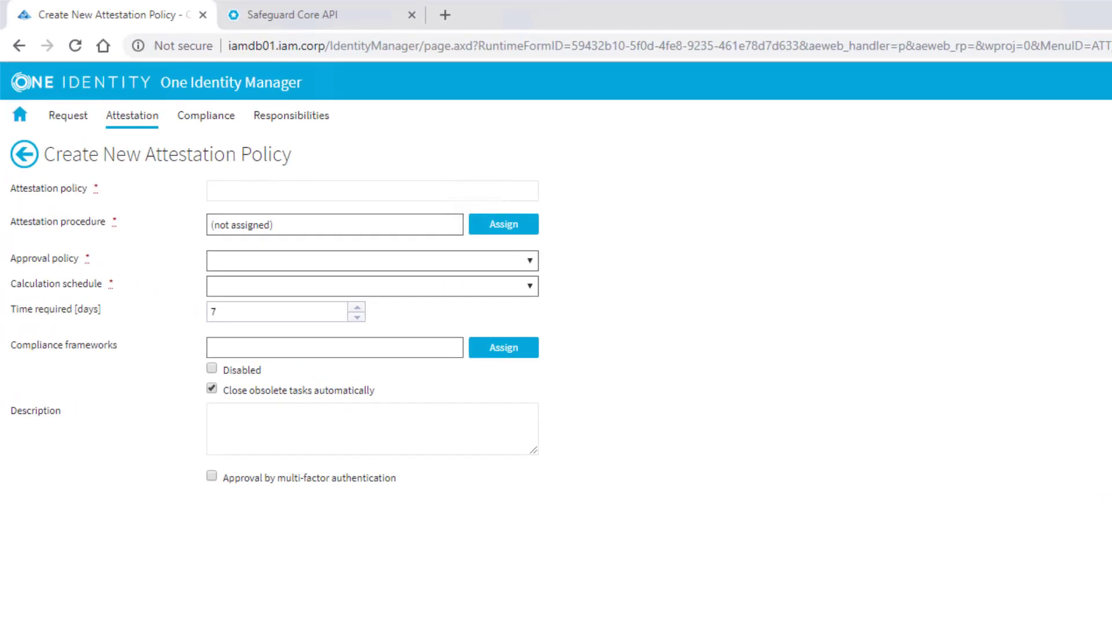
mouse_move(233, 237)
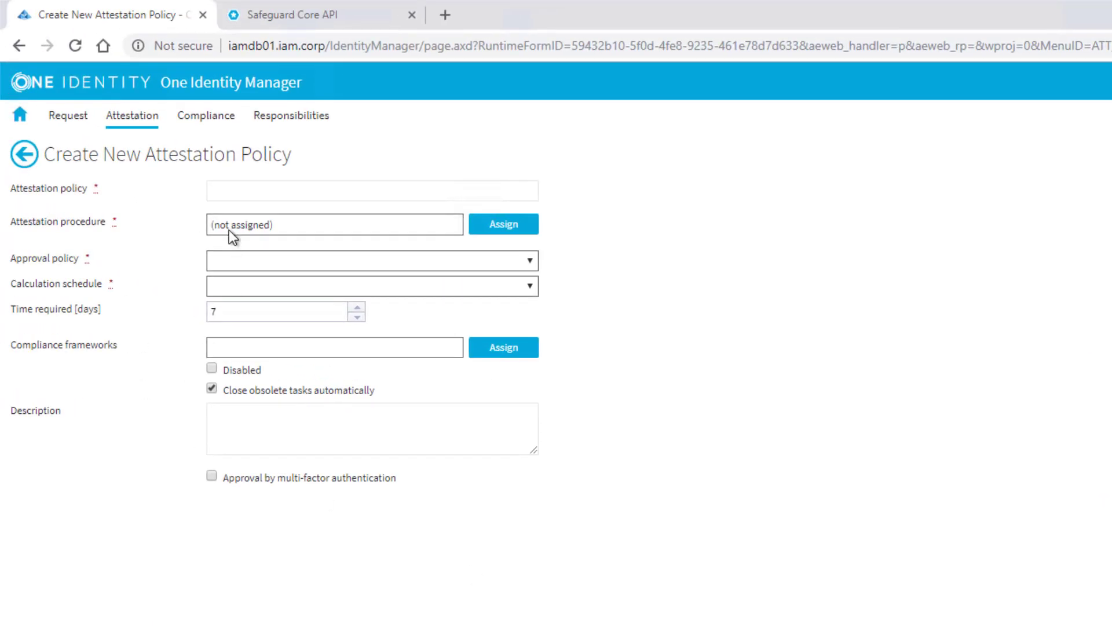
click(373, 191)
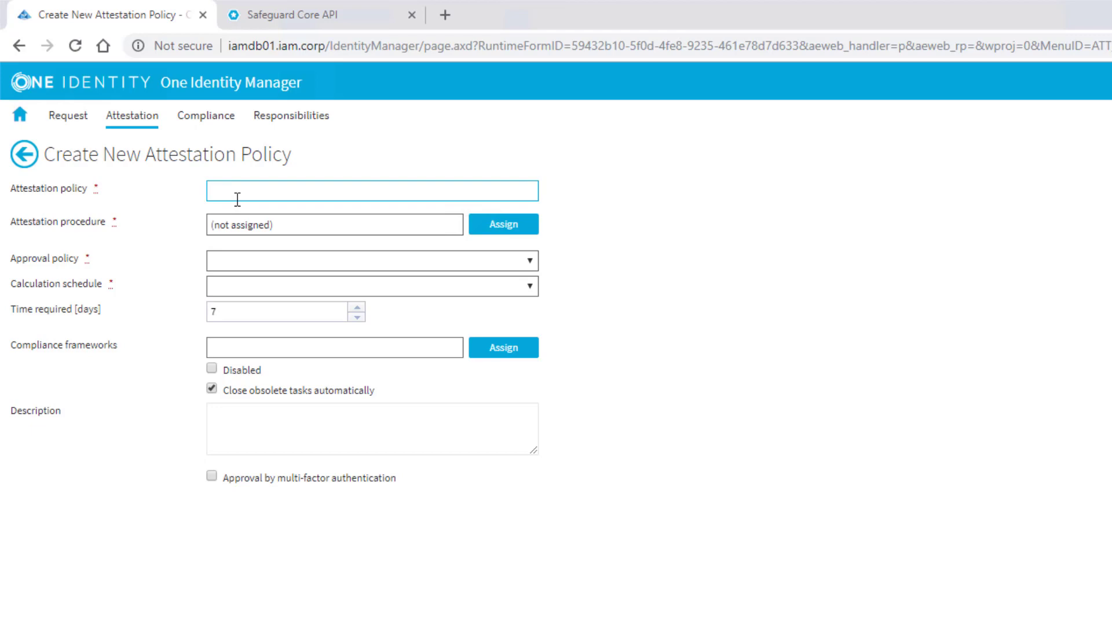
text(PAM - Members of the OneIM local group)
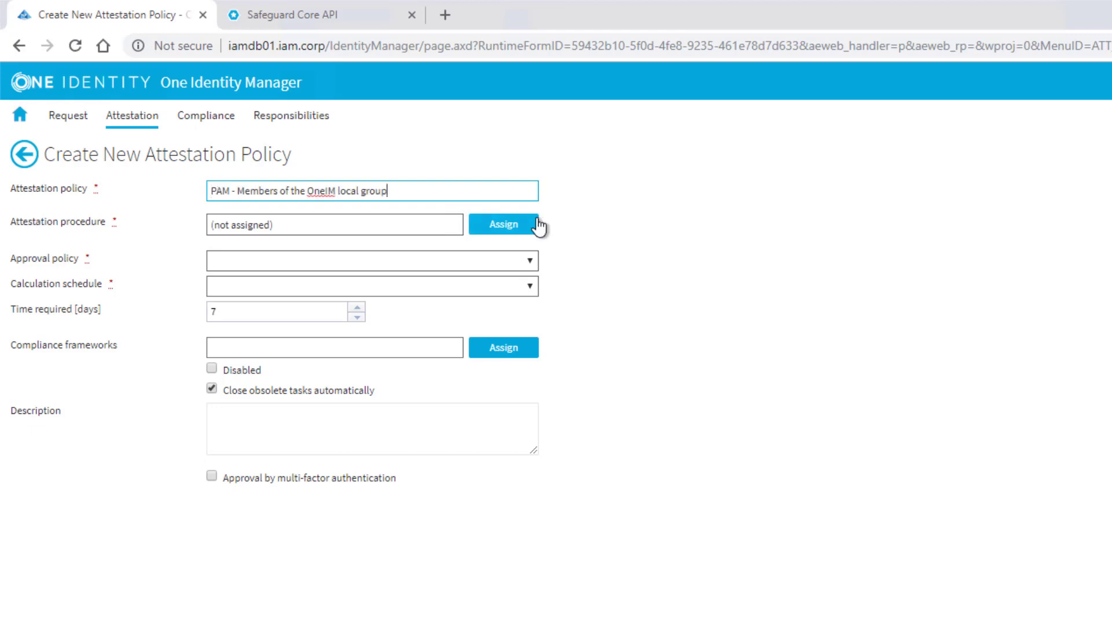
click(503, 224)
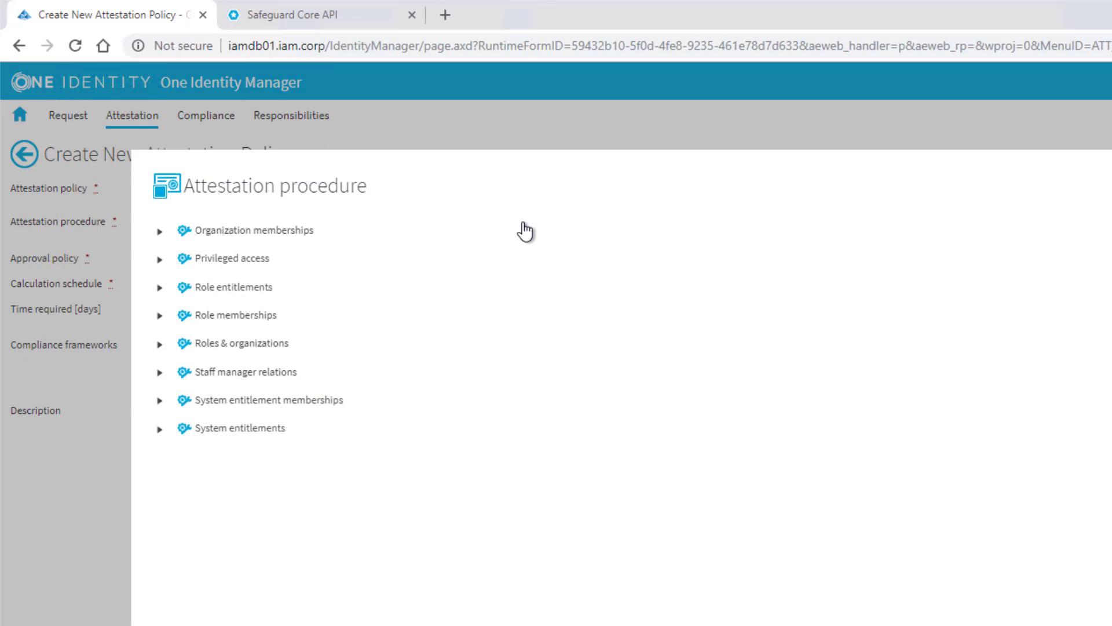
- Set the policy's attestation procedure to System entitlement membership attestation
click(160, 259)
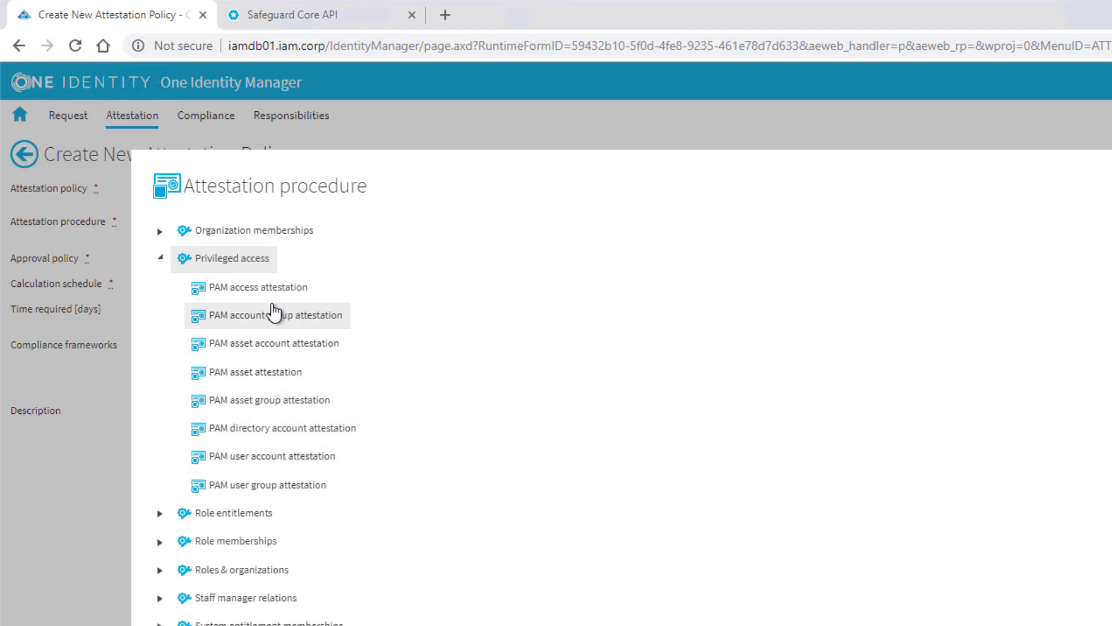
click(160, 259)
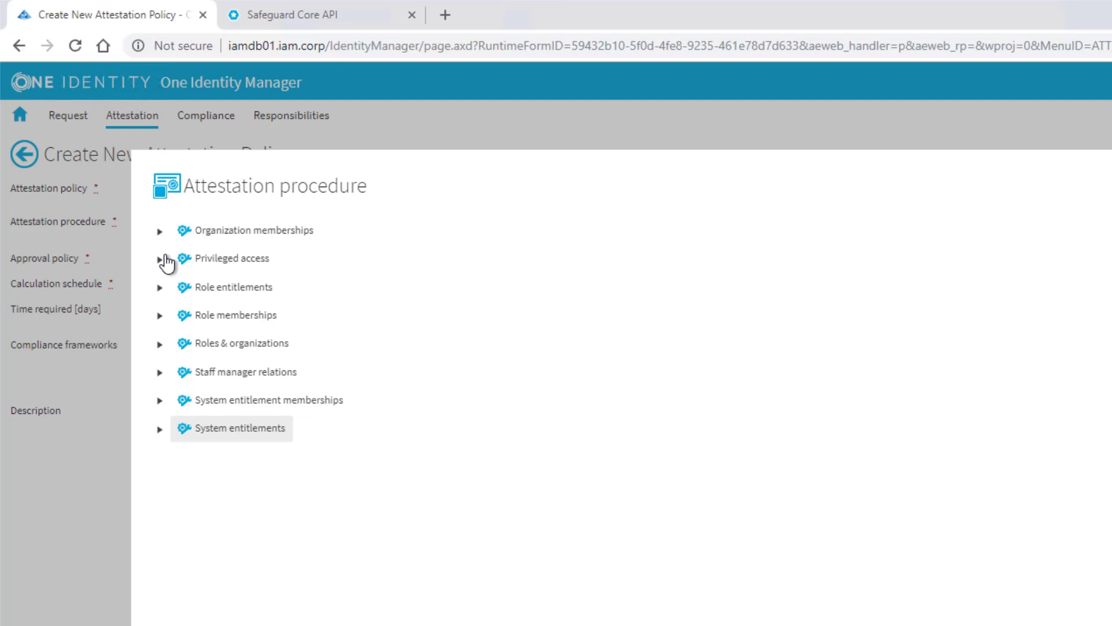
mouse_move(163, 413)
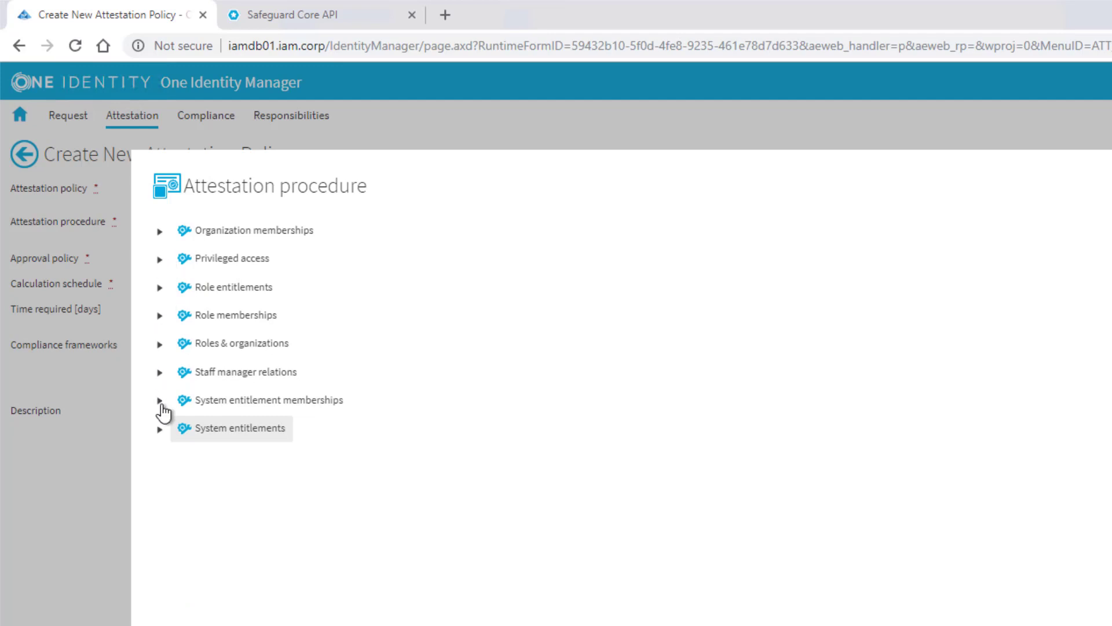
mouse_move(292, 413)
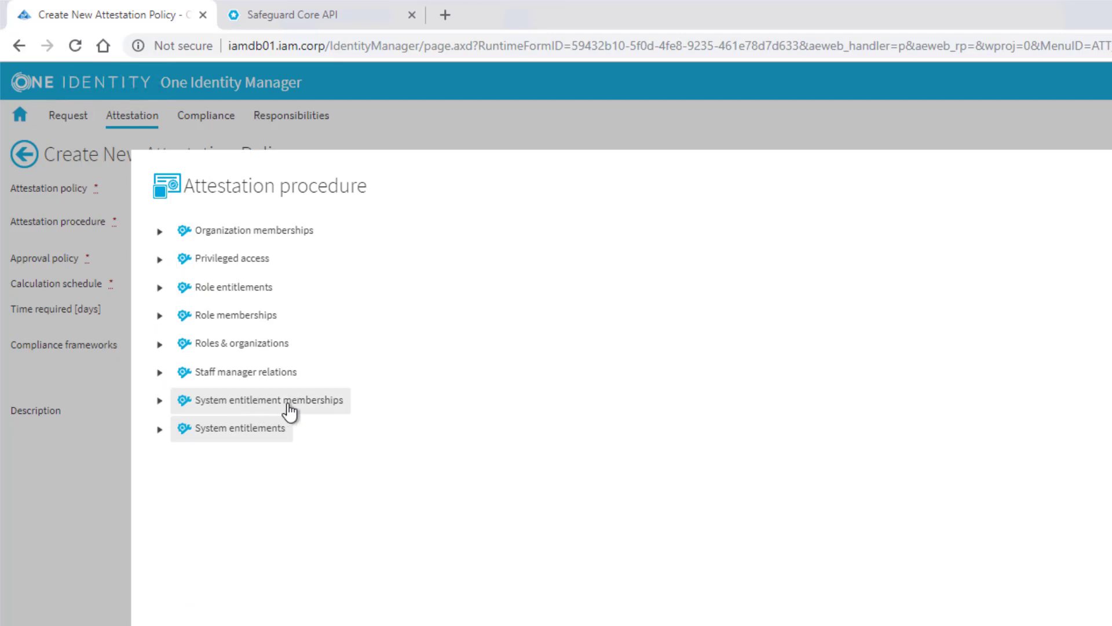
click(160, 400)
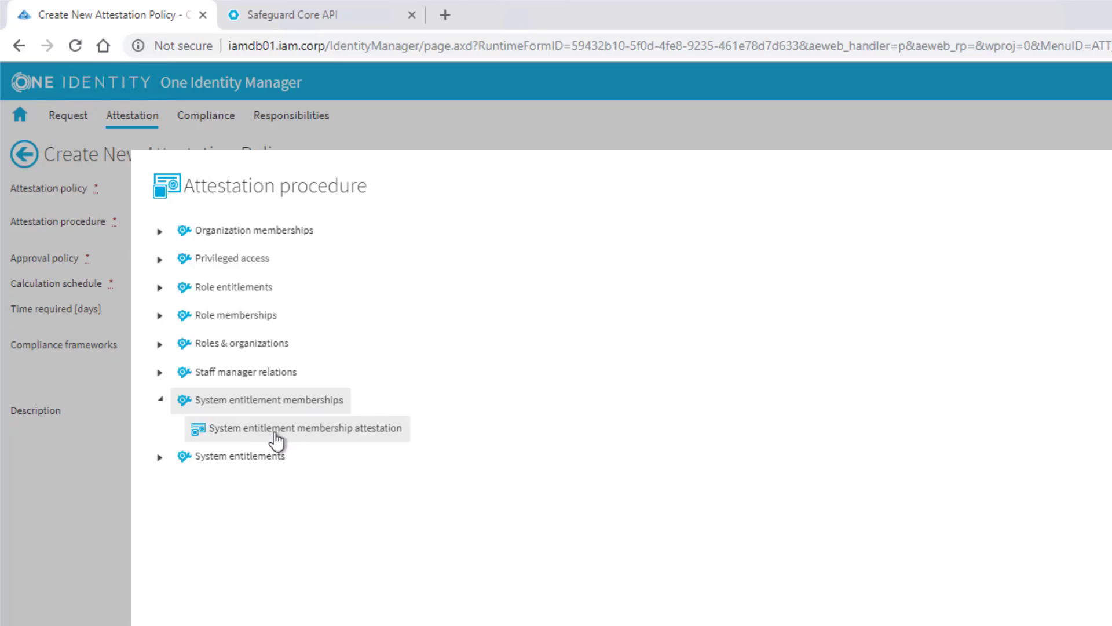
click(304, 429)
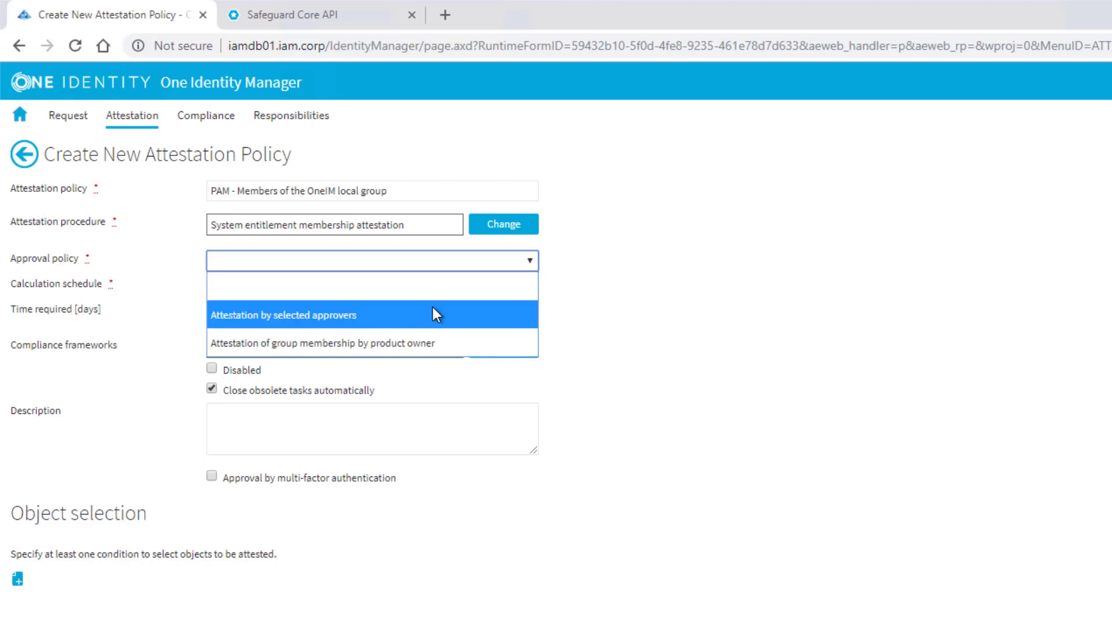
mouse_move(266, 352)
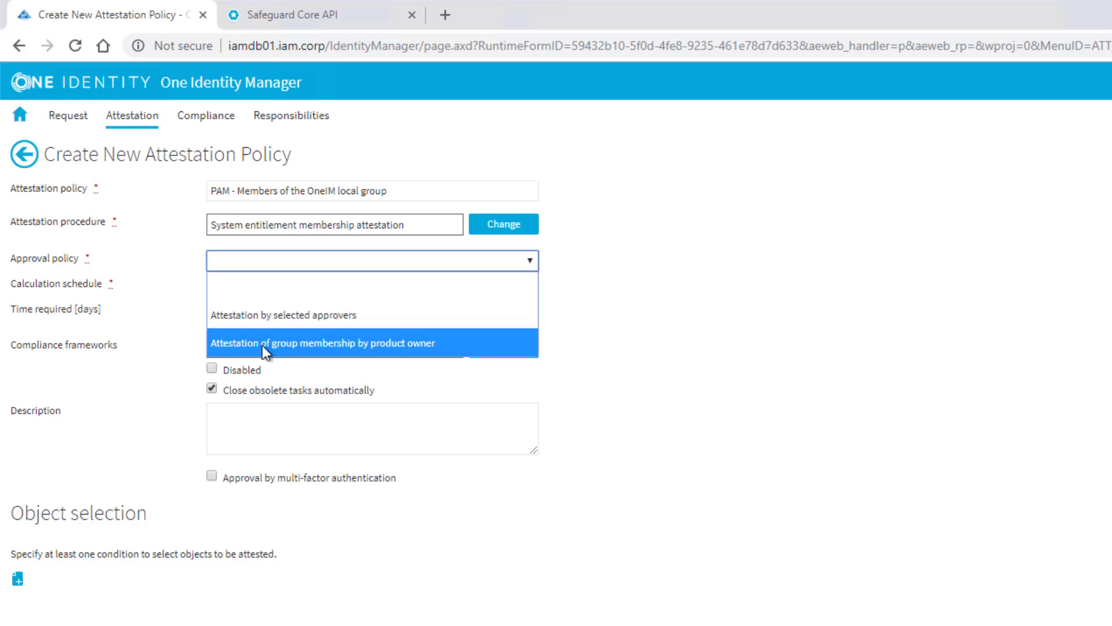
mouse_move(368, 358)
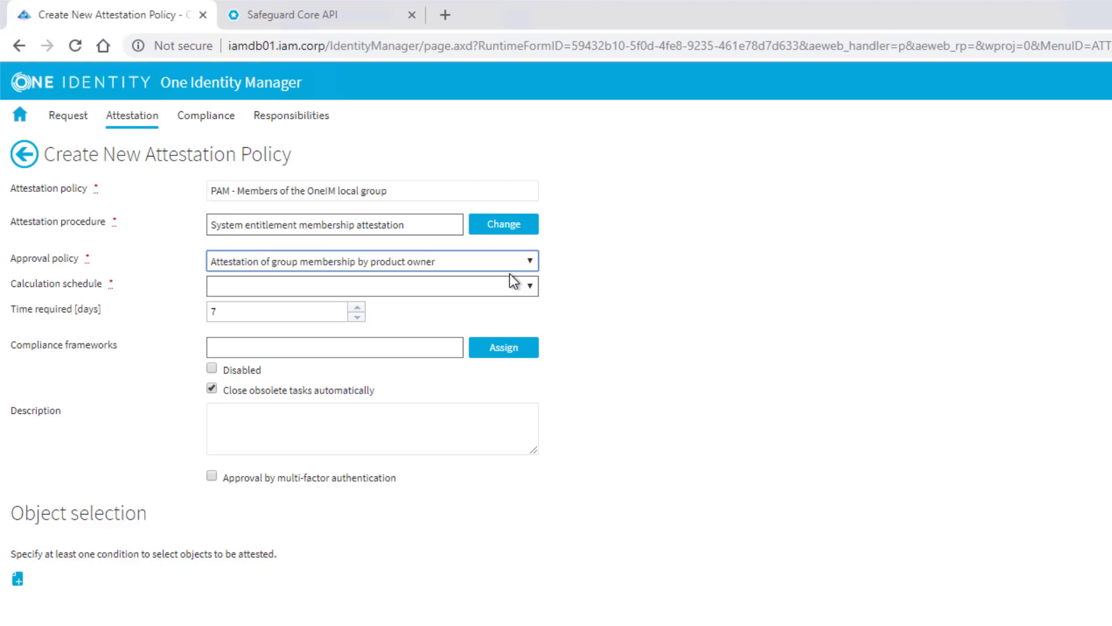
mouse_move(563, 502)
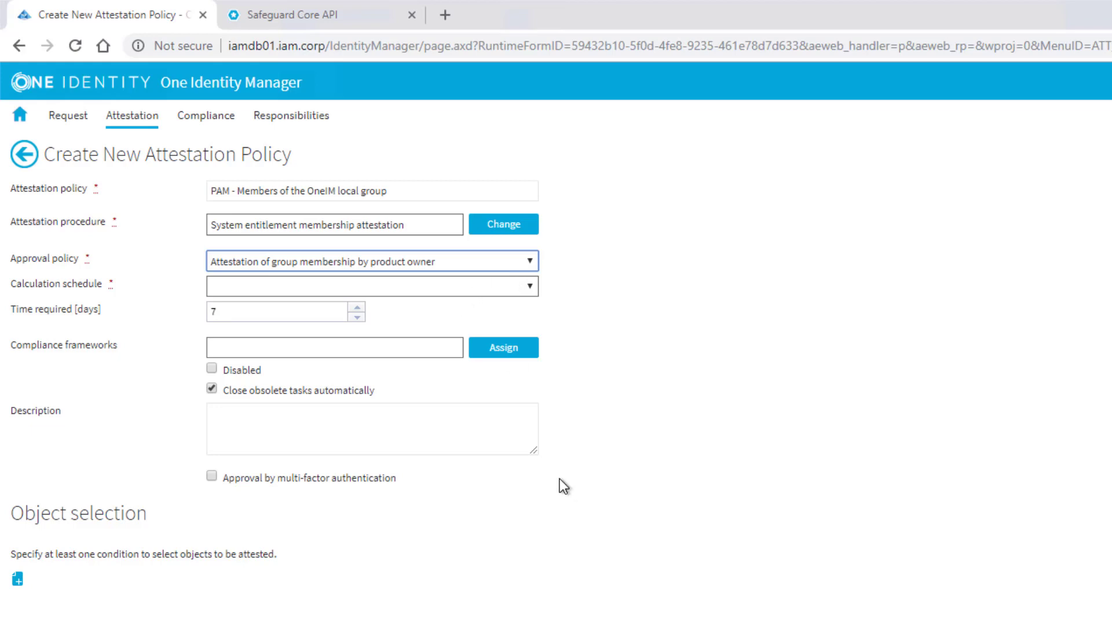
mouse_move(549, 227)
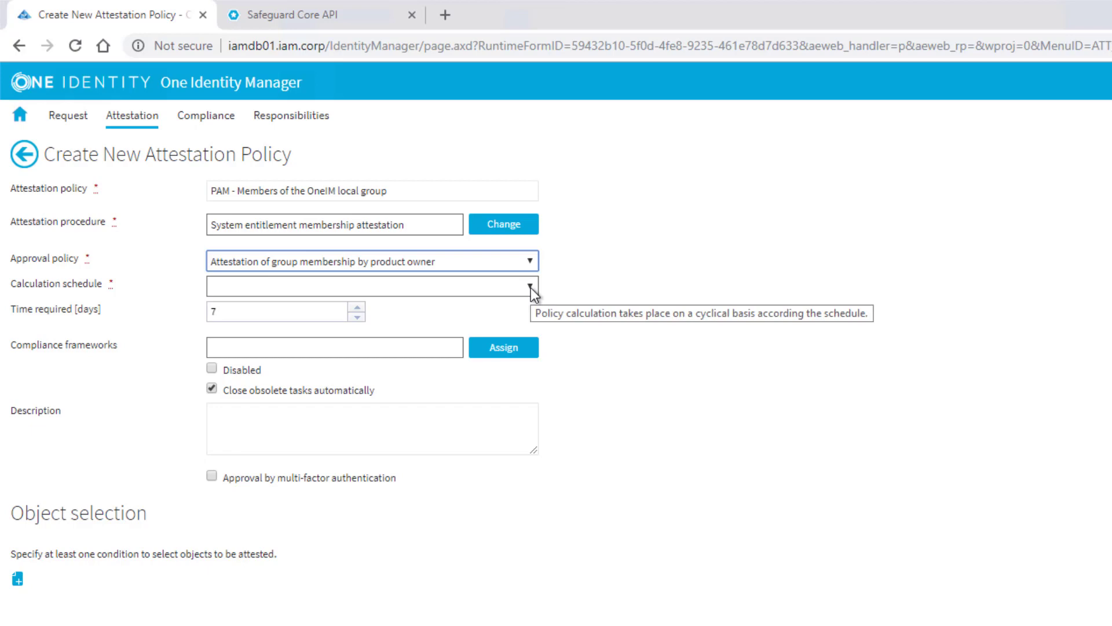
- Set the policy's calculation schedule to Monthly
click(529, 286)
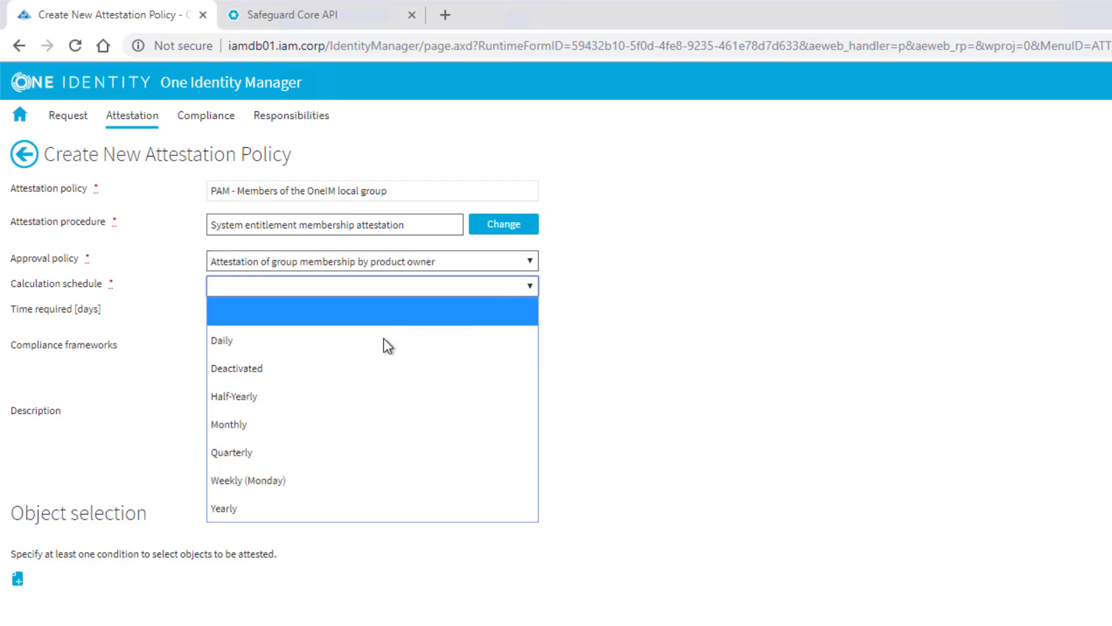
click(229, 424)
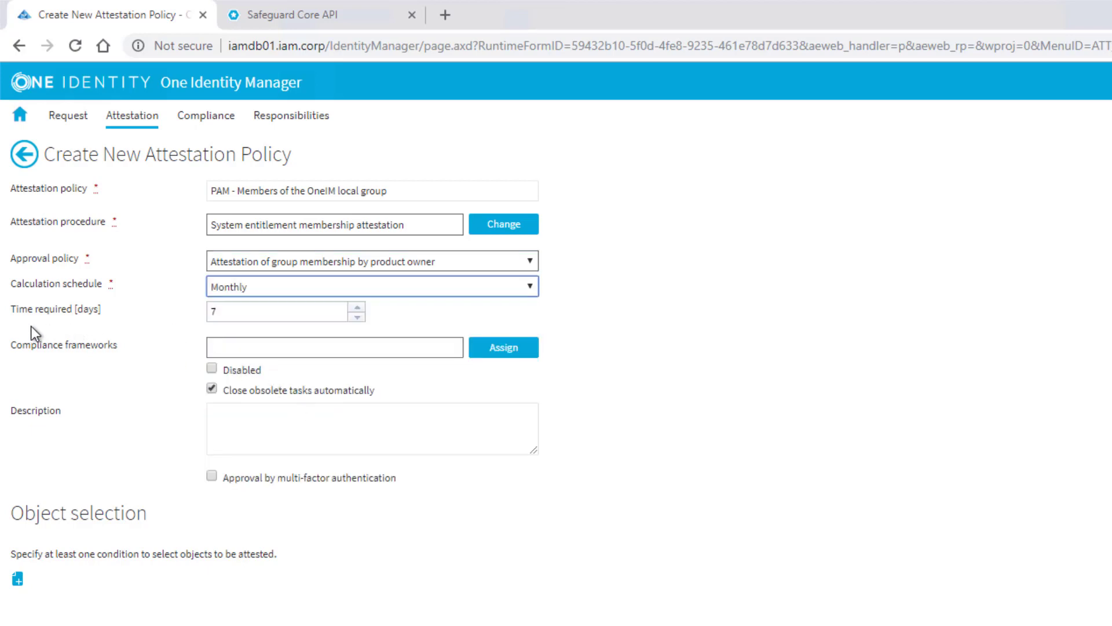
mouse_move(224, 331)
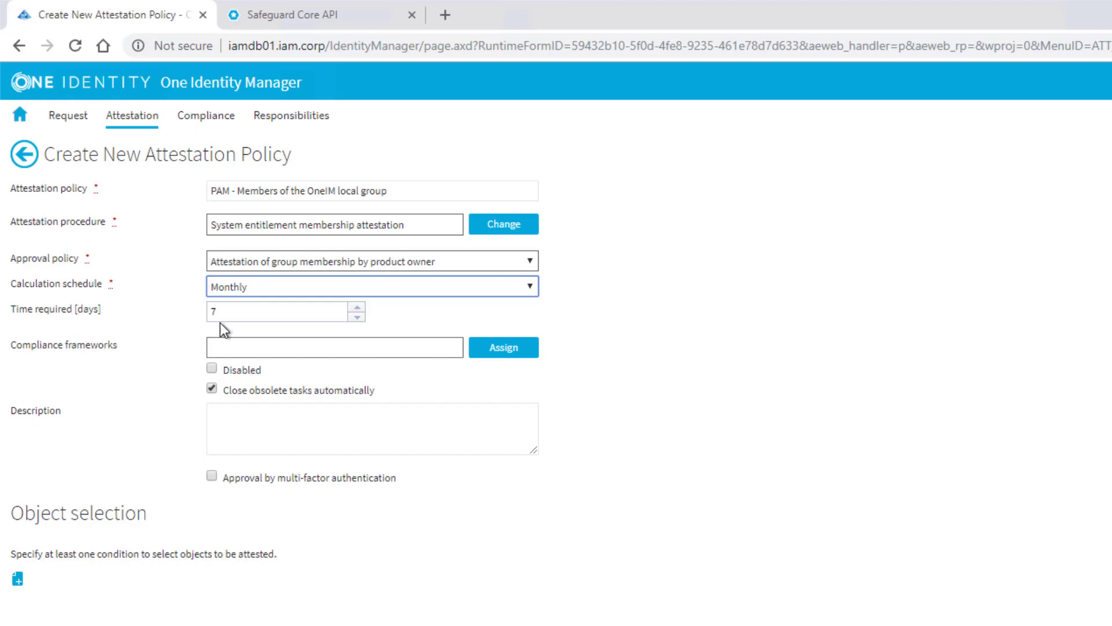
click(282, 311)
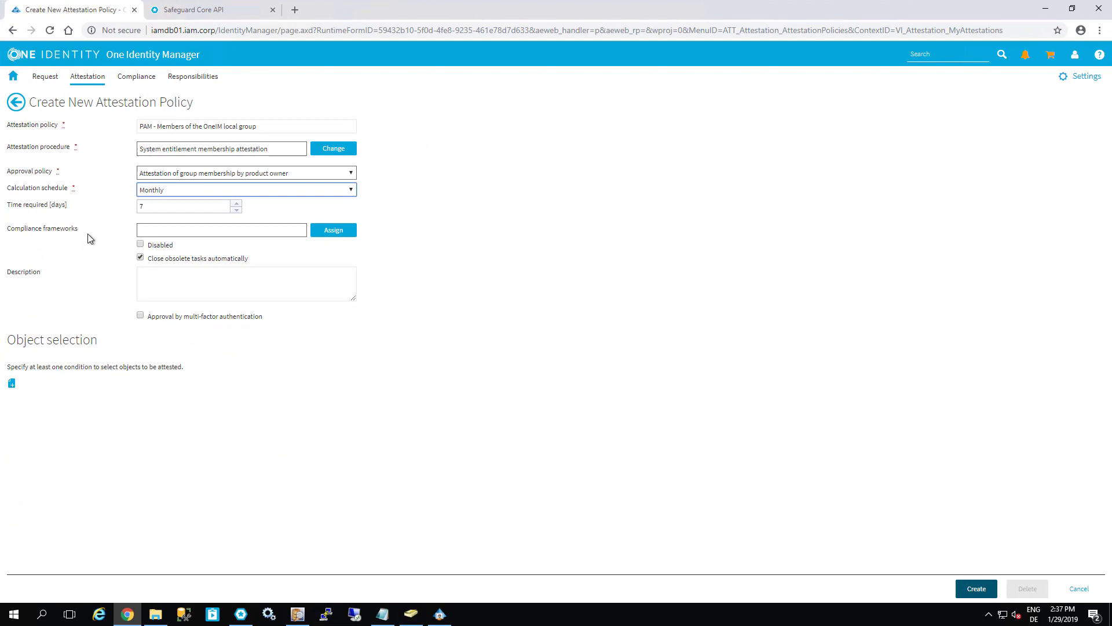
- Assign the Predefined Recertification Framework as the policy's compliance framework
click(333, 229)
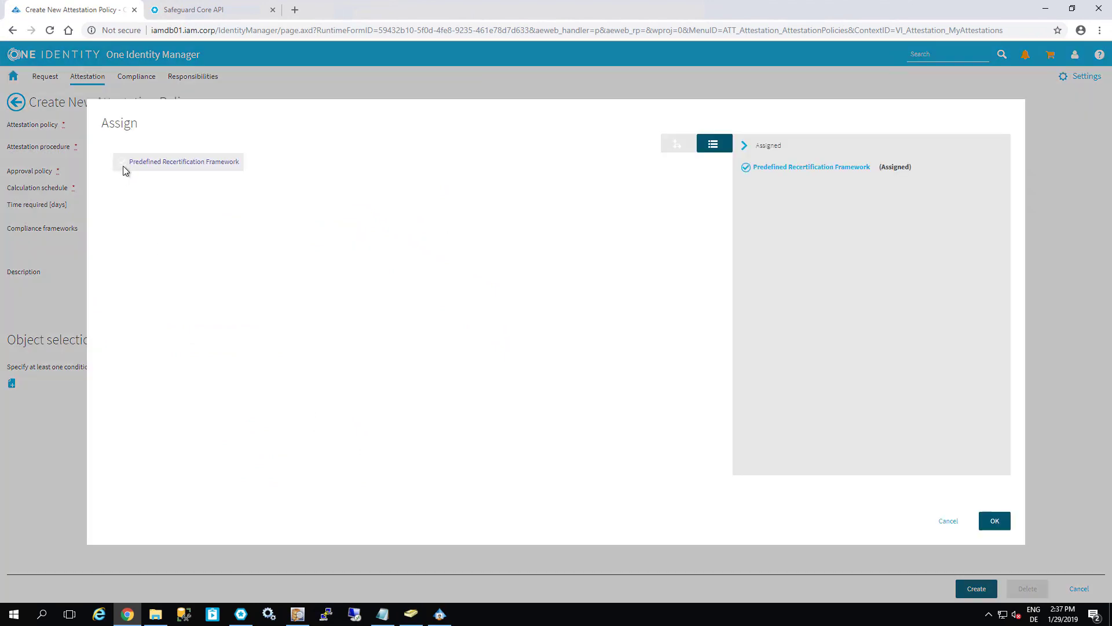
click(995, 520)
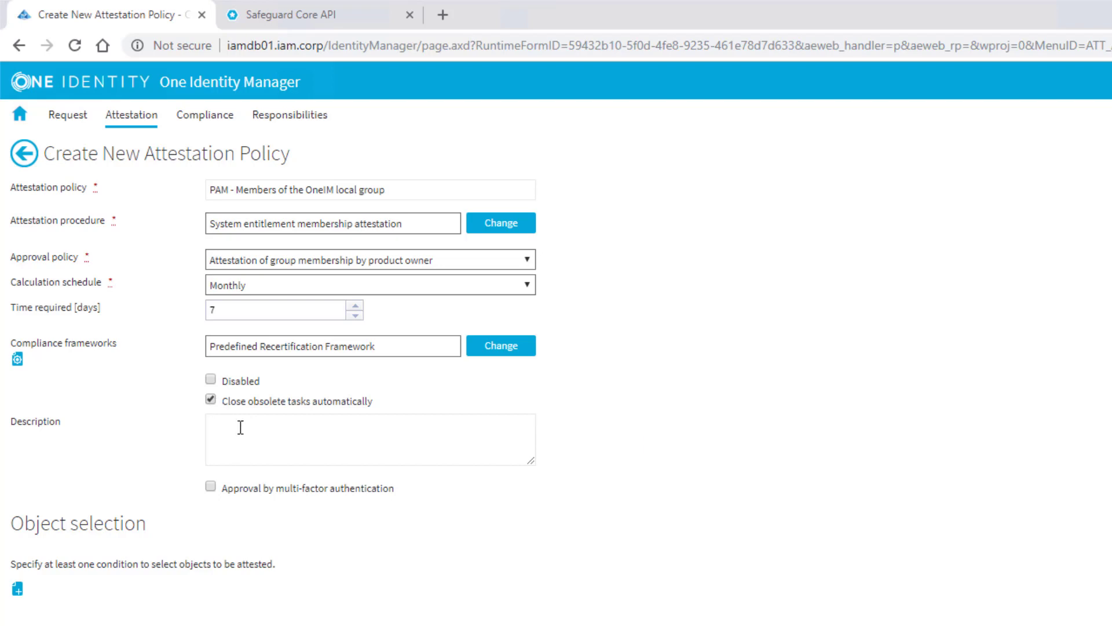
mouse_move(239, 427)
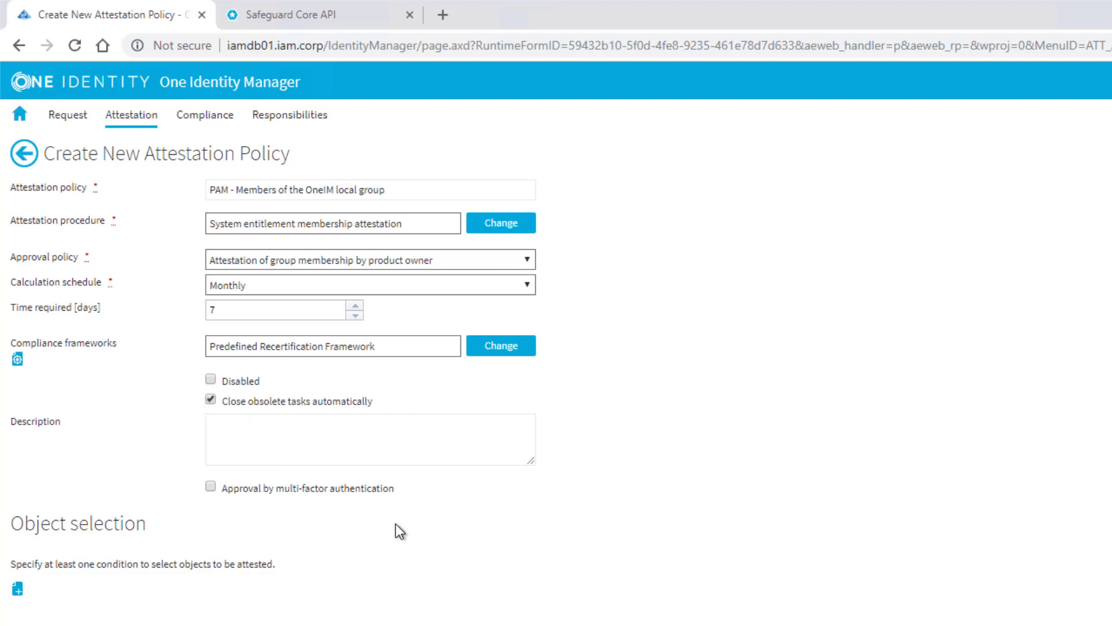
click(222, 434)
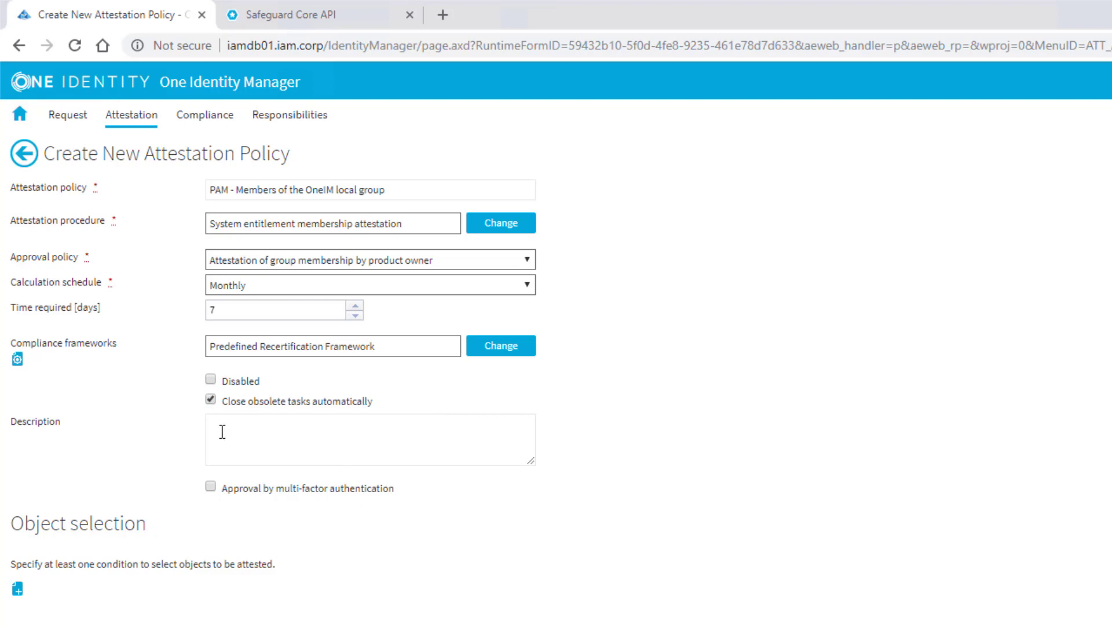
mouse_move(217, 421)
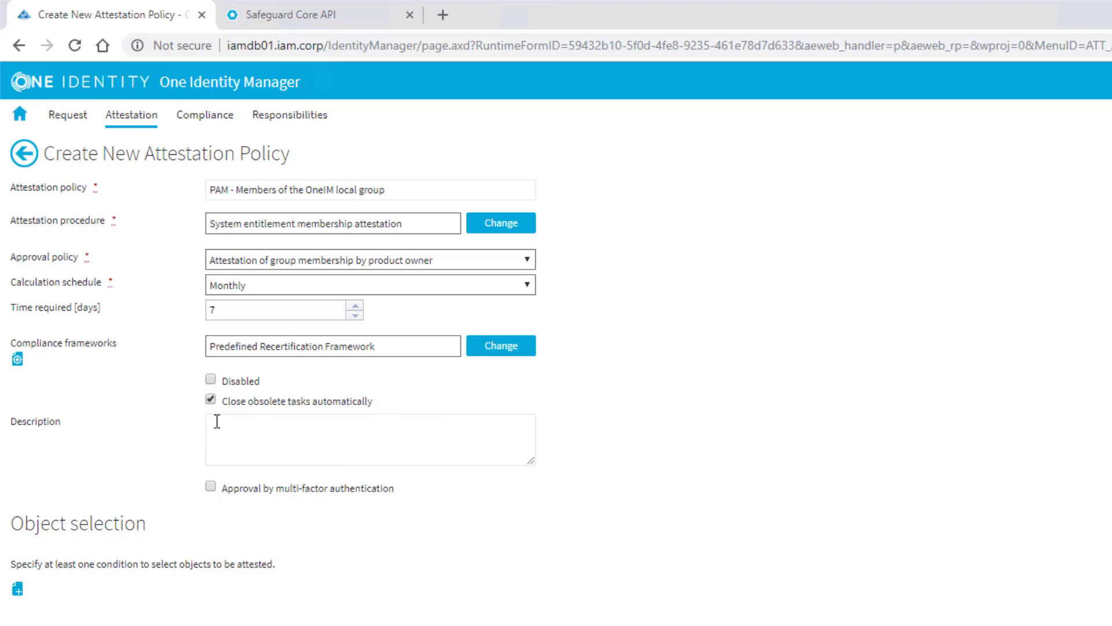
mouse_move(312, 451)
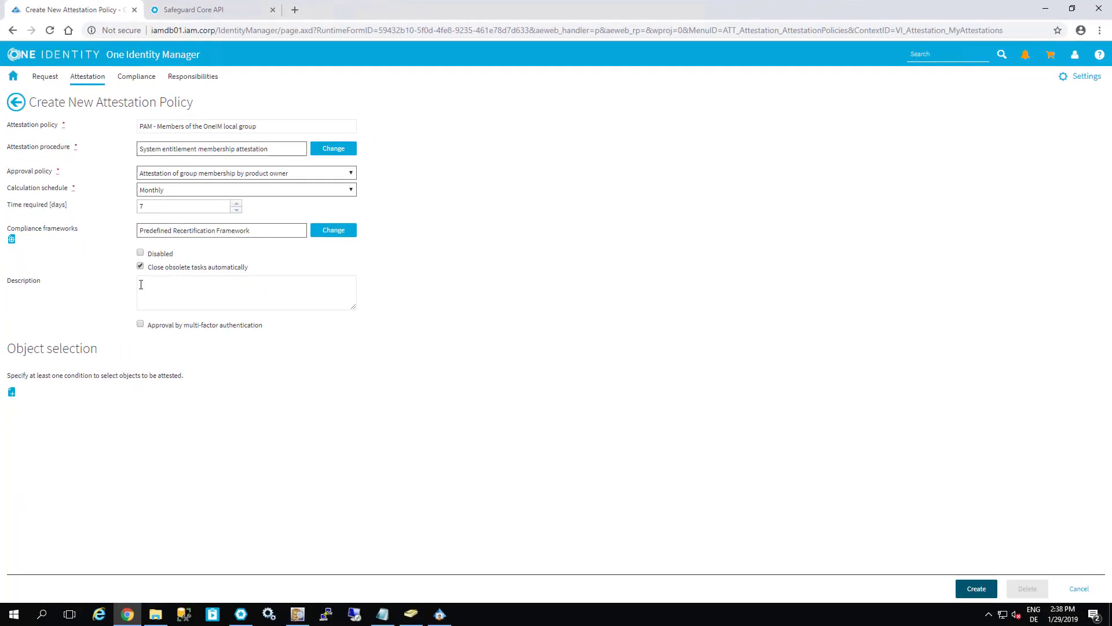
- Add a Specific OneIM Group condition, describe attesting all Safeguard members, and create the policy
click(11, 391)
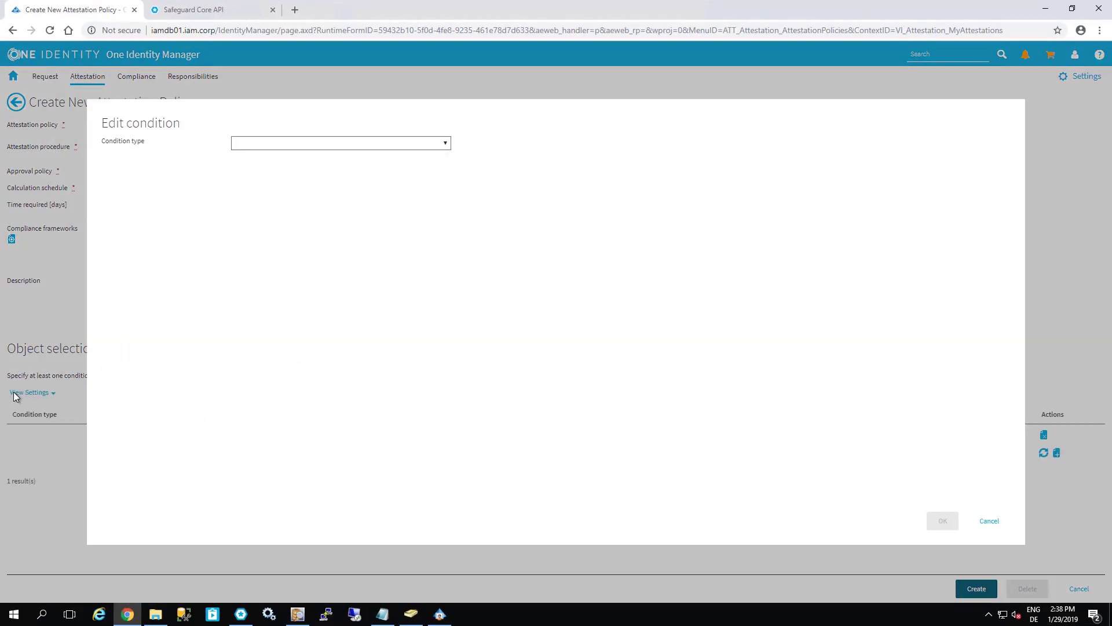
click(341, 144)
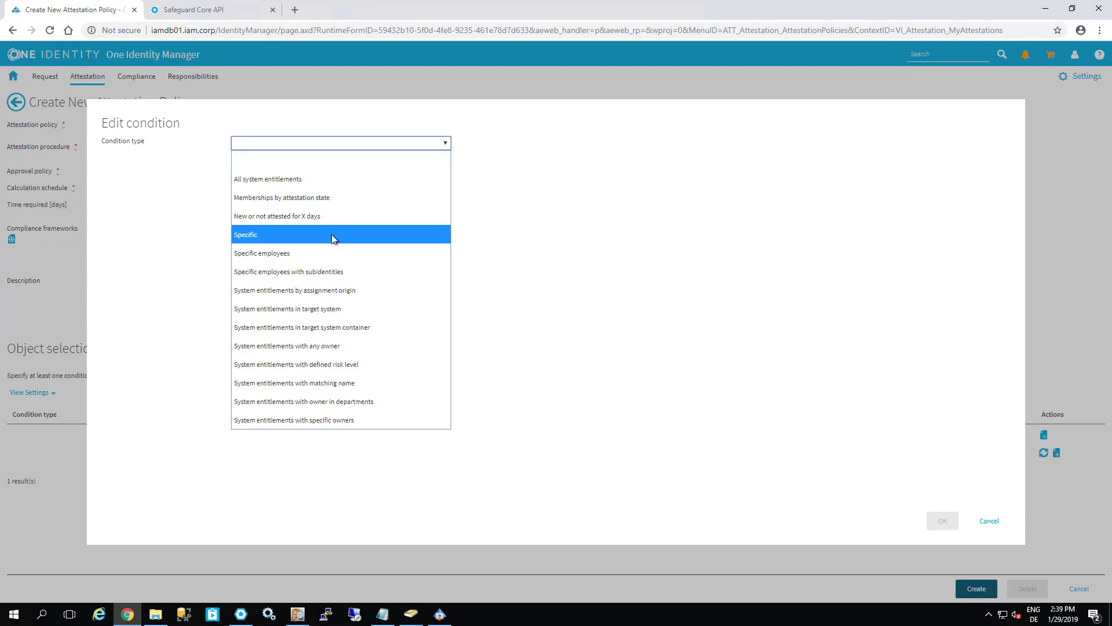
click(246, 234)
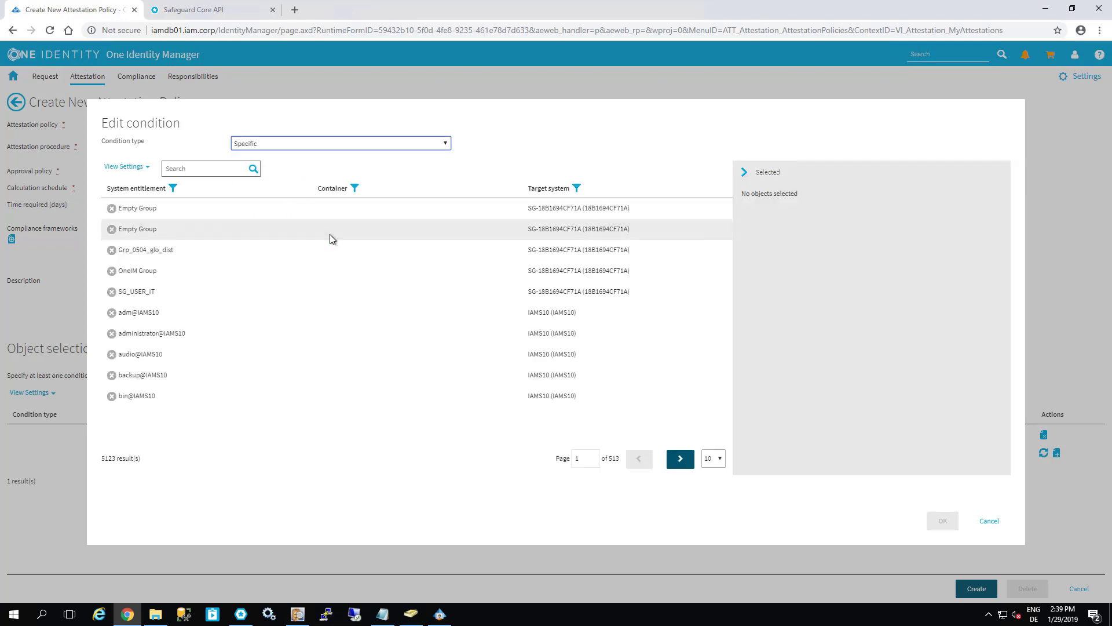
mouse_move(361, 278)
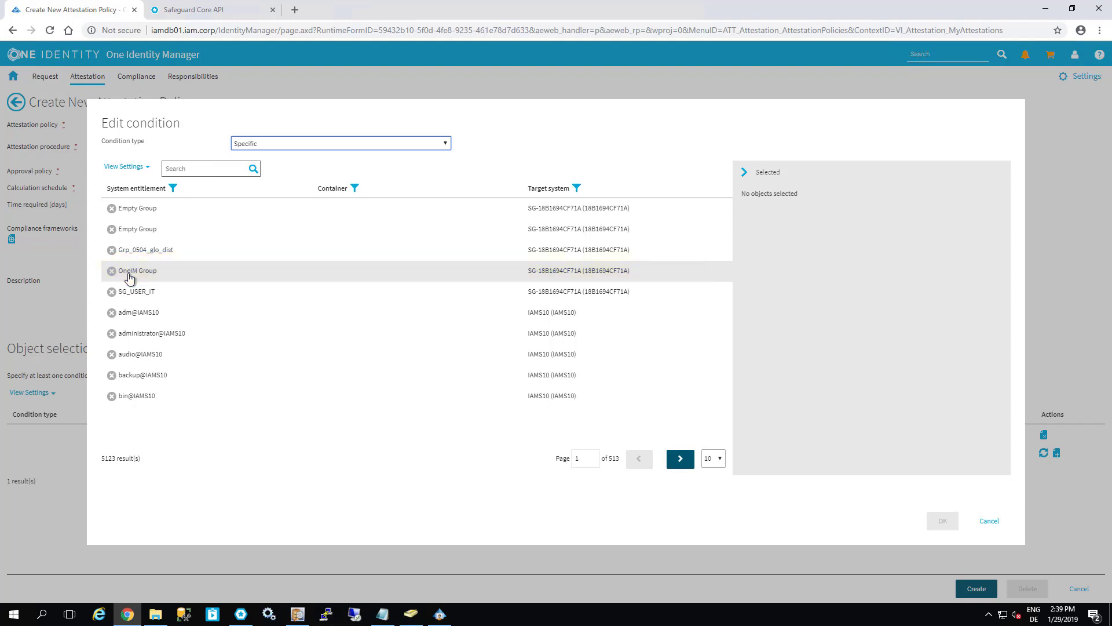
mouse_move(632, 276)
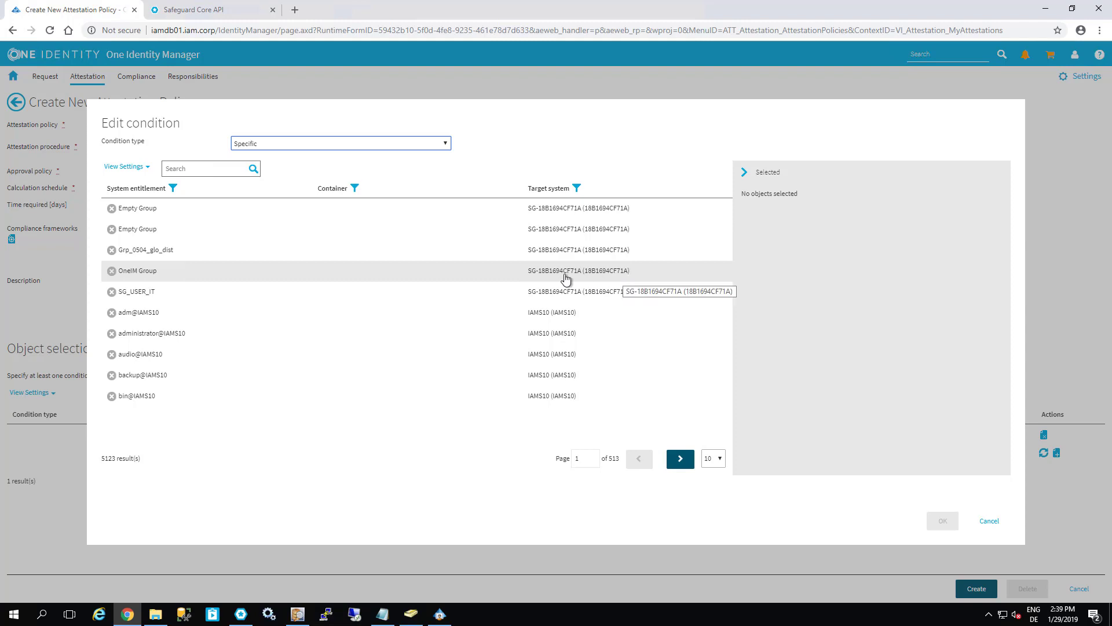
mouse_move(610, 275)
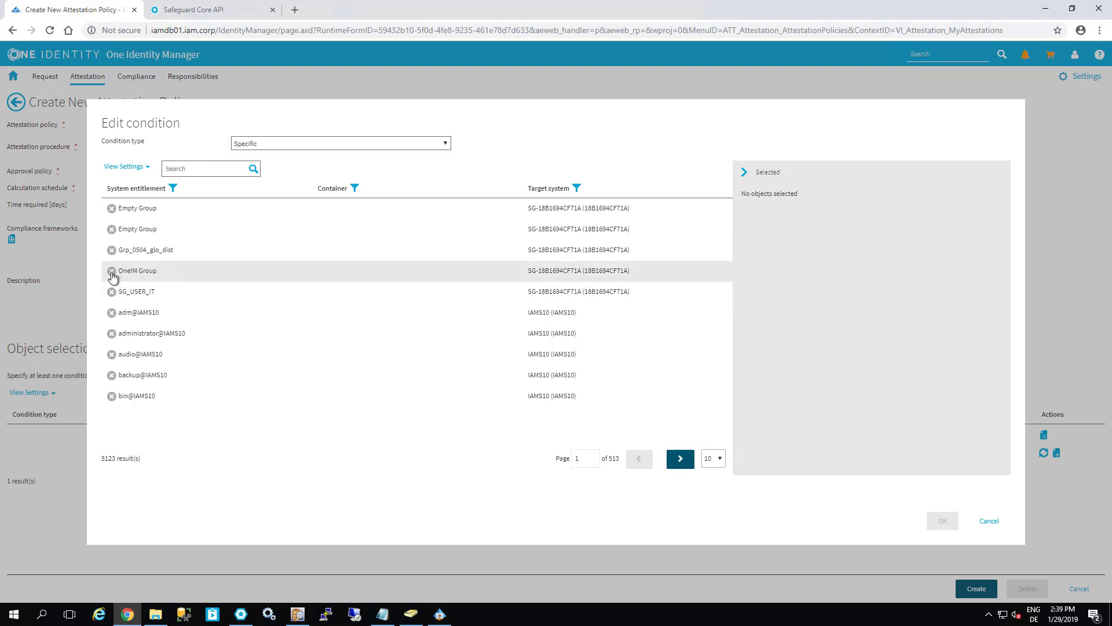
click(111, 270)
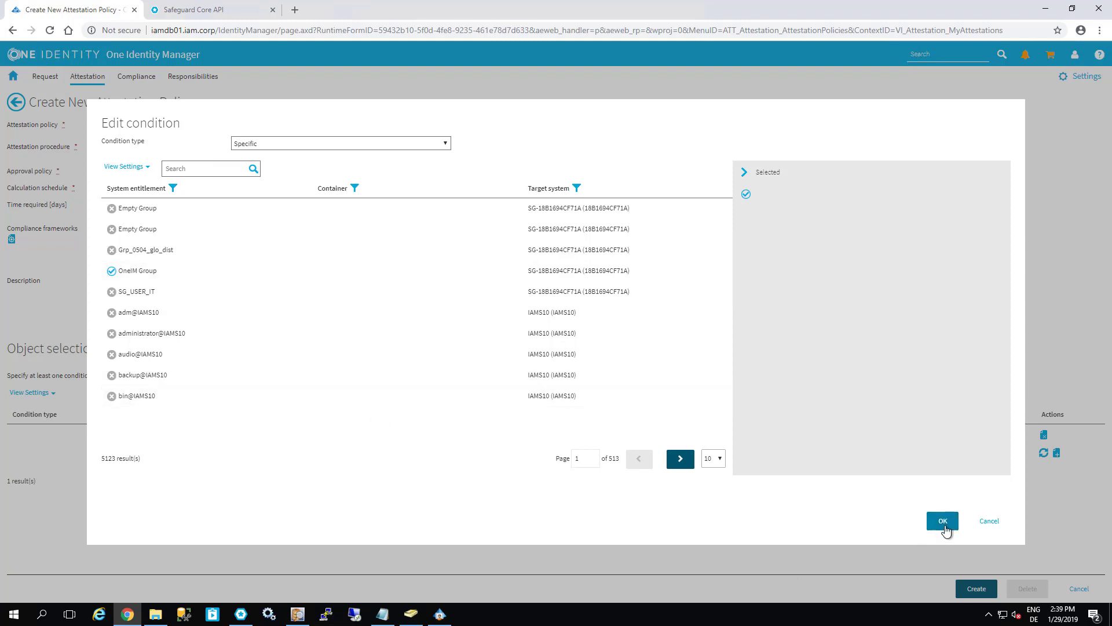
click(942, 521)
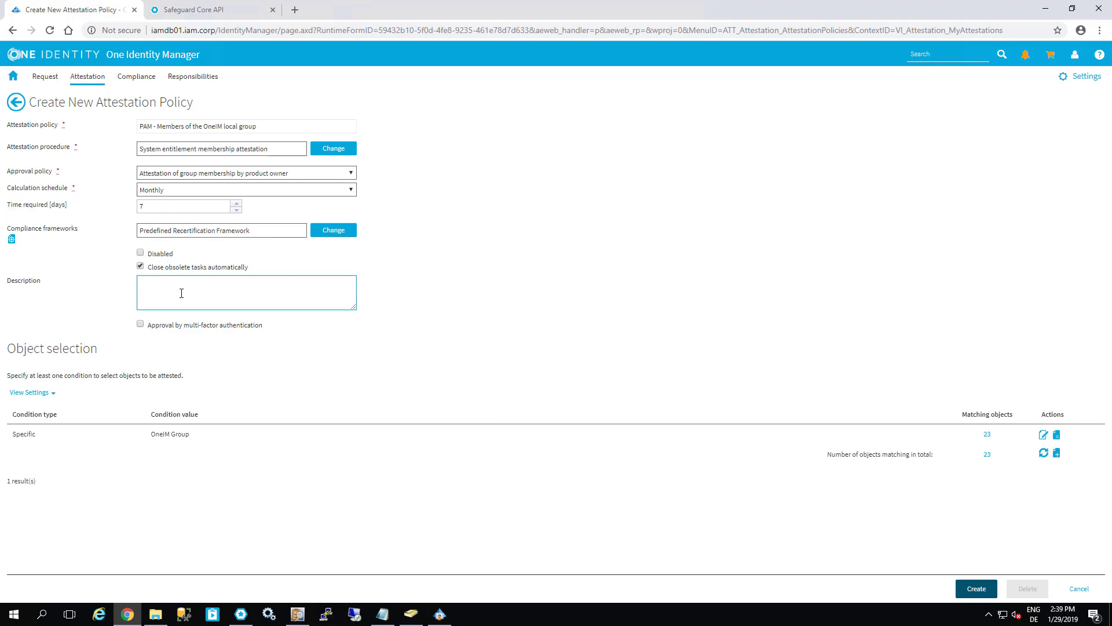
text(Attestation of ALL members of the important Safeguard OneIM local group.)
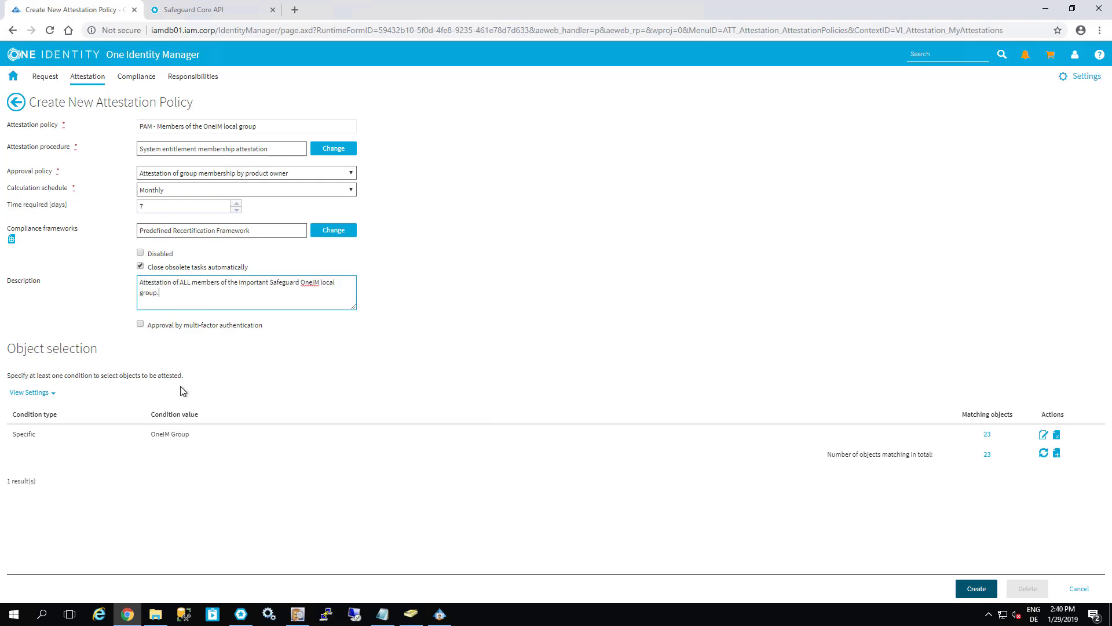
mouse_move(100, 319)
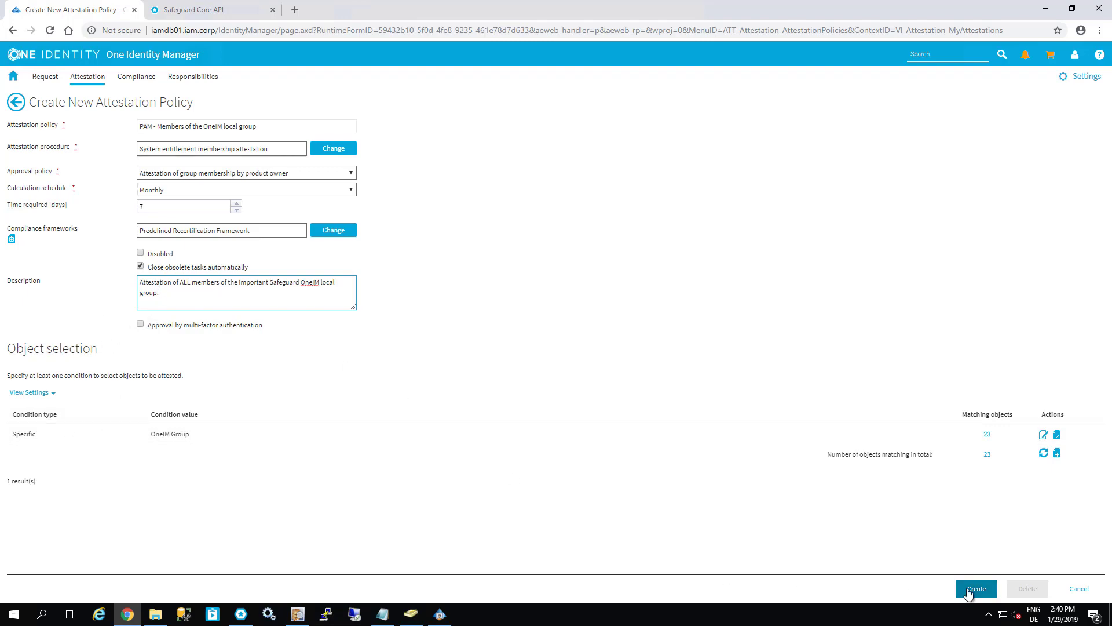
click(977, 588)
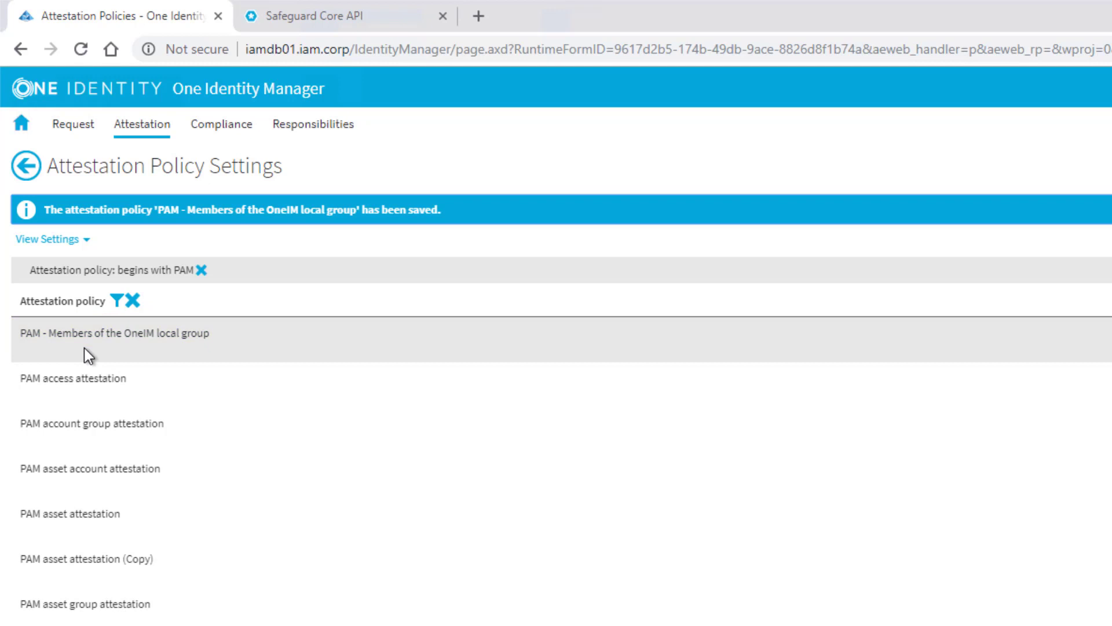
mouse_move(29, 350)
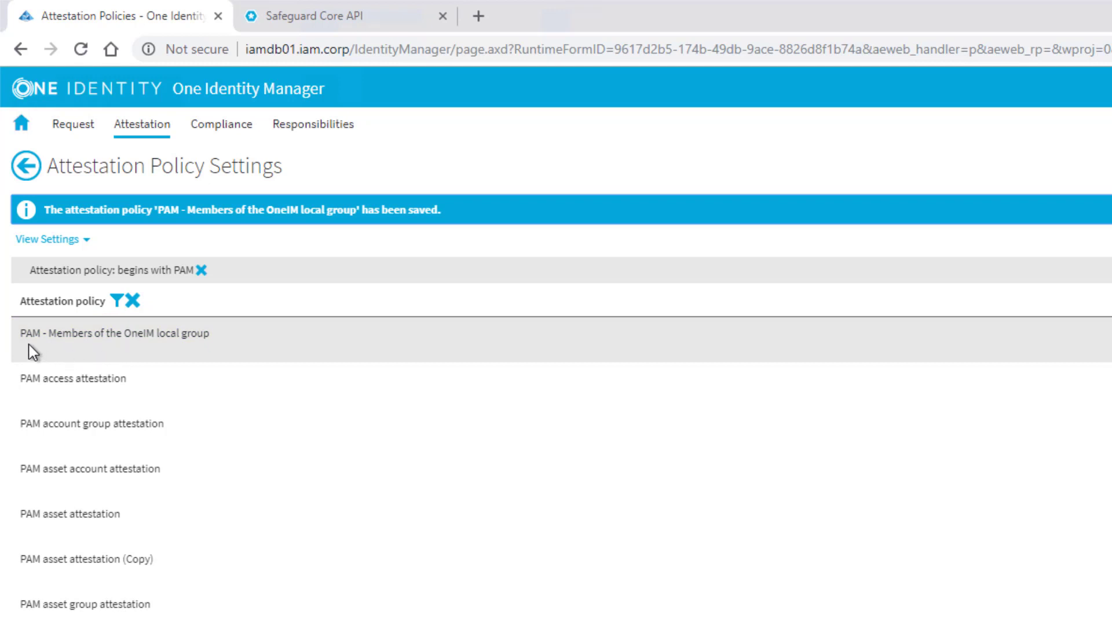
mouse_move(103, 333)
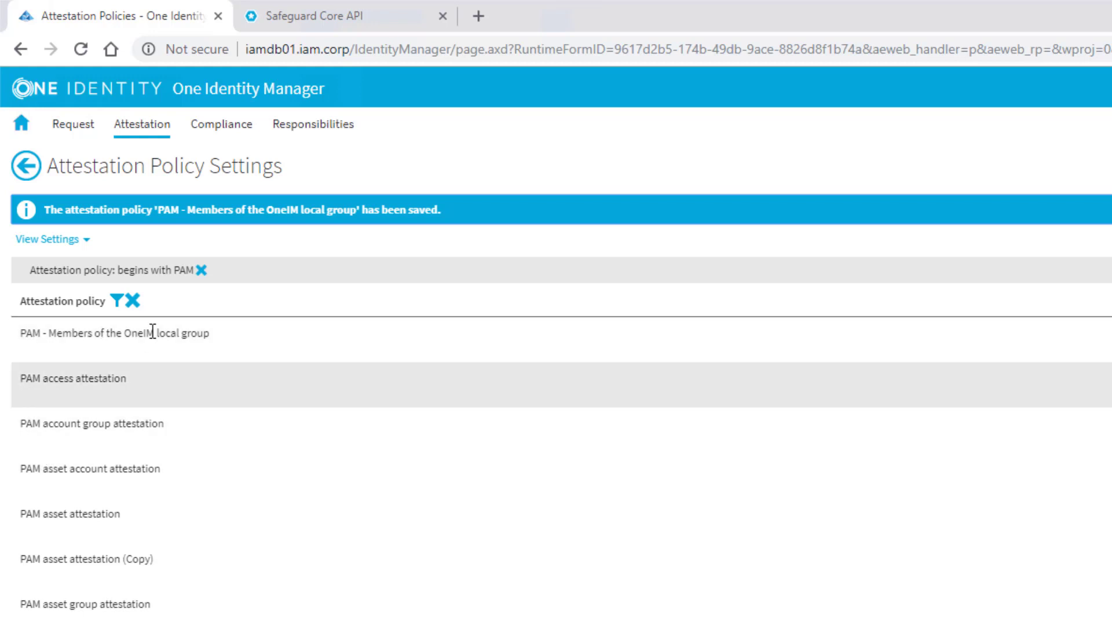
mouse_move(197, 271)
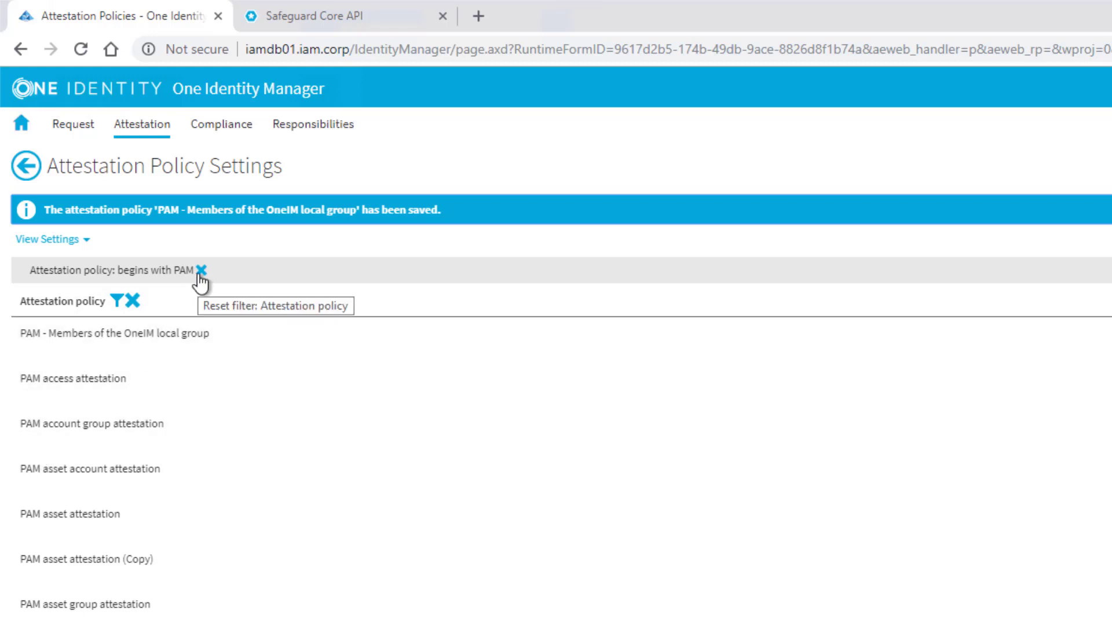
- Remove the 'begins with PAM' filter and browse all 47 attestation policies
click(200, 270)
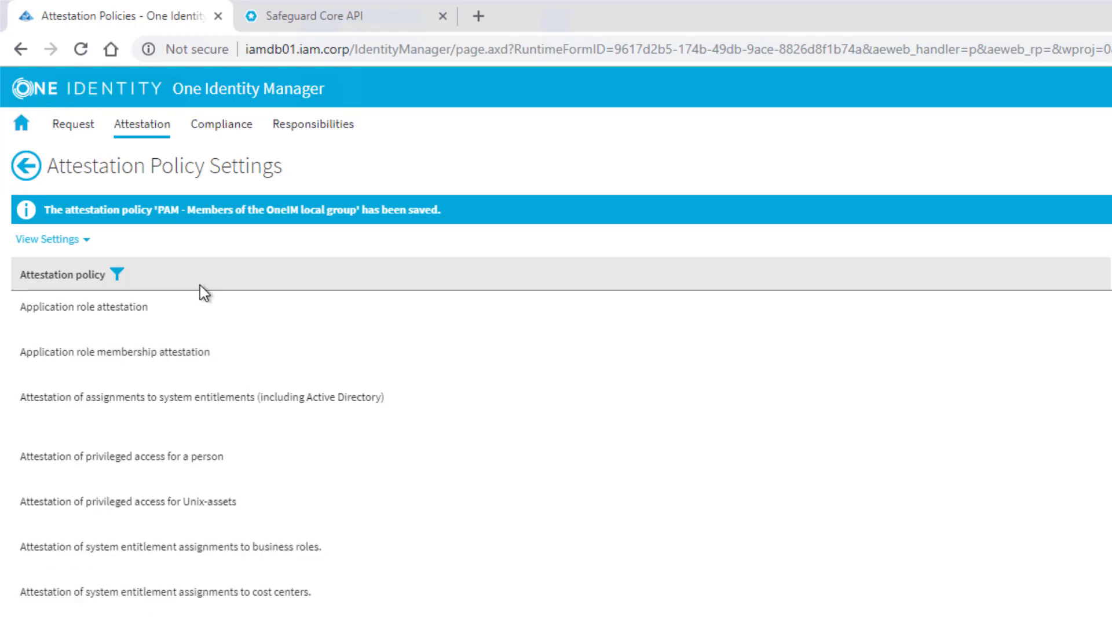
scroll(down, 3)
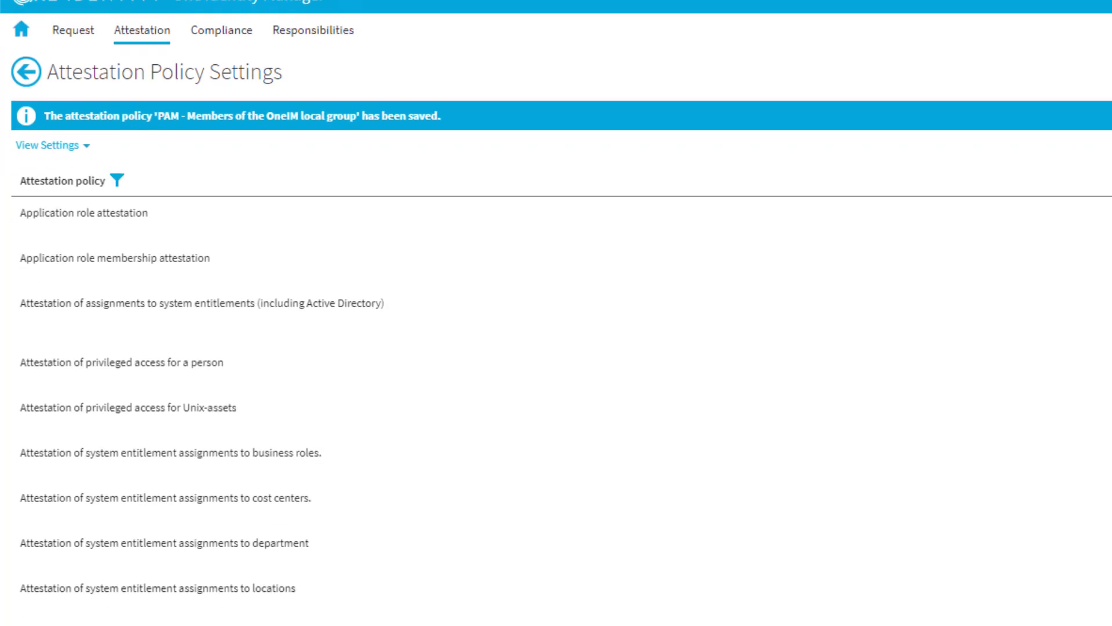
scroll(down, 3)
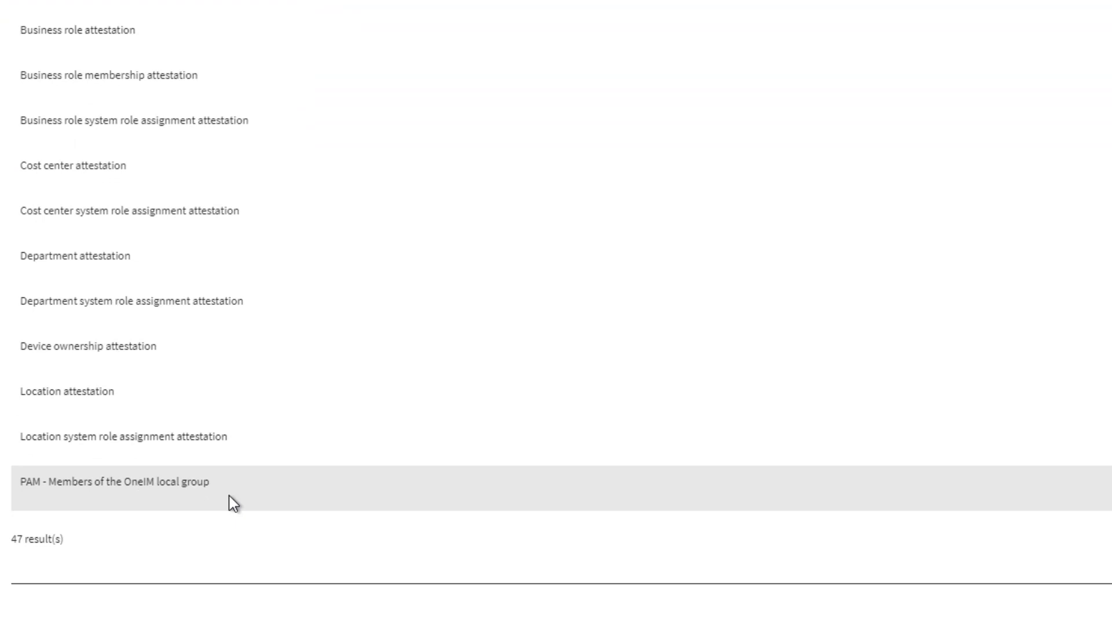
mouse_move(178, 485)
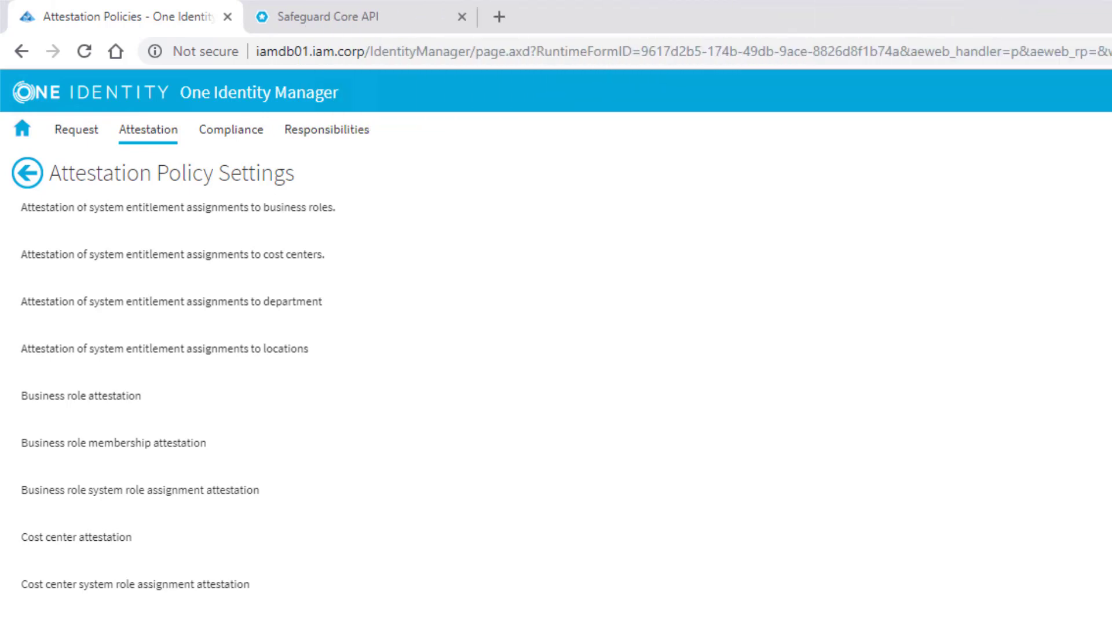
mouse_move(458, 399)
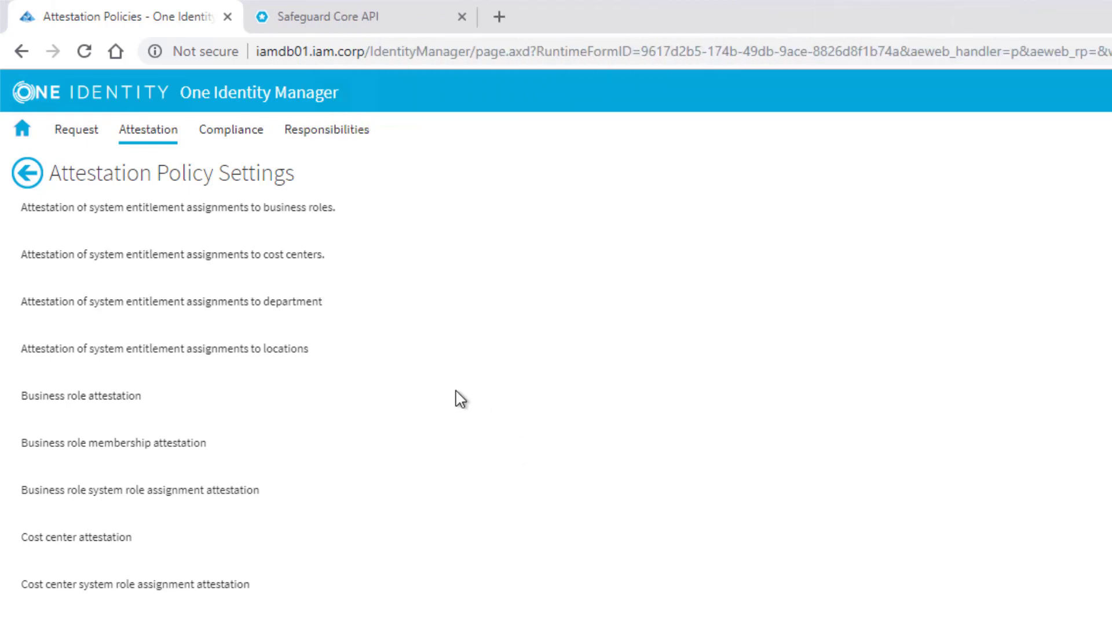
mouse_move(452, 410)
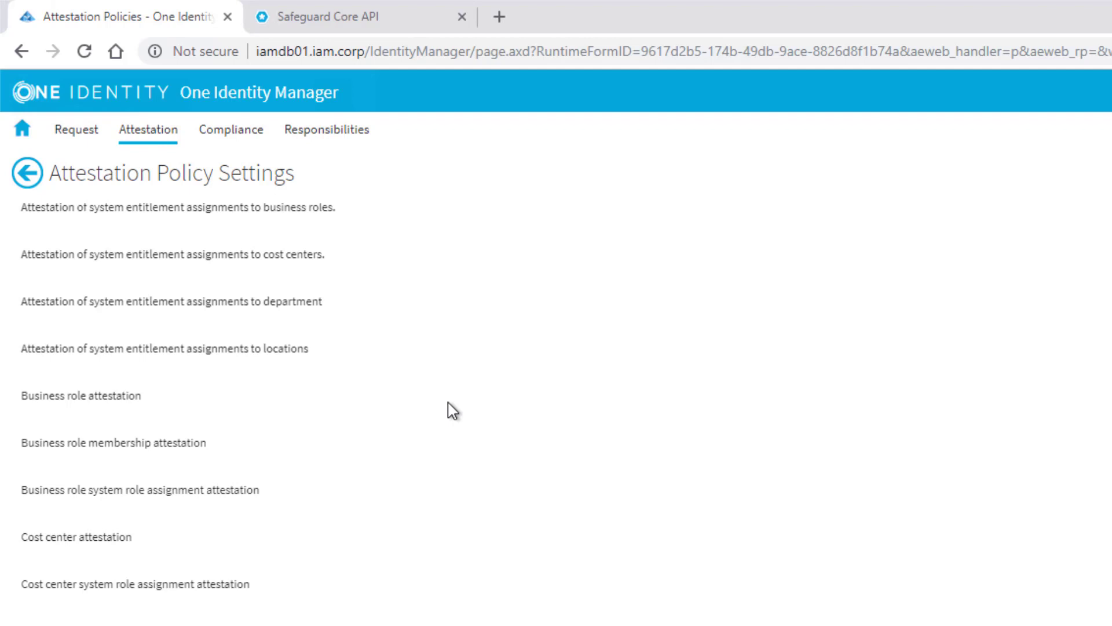
mouse_move(434, 375)
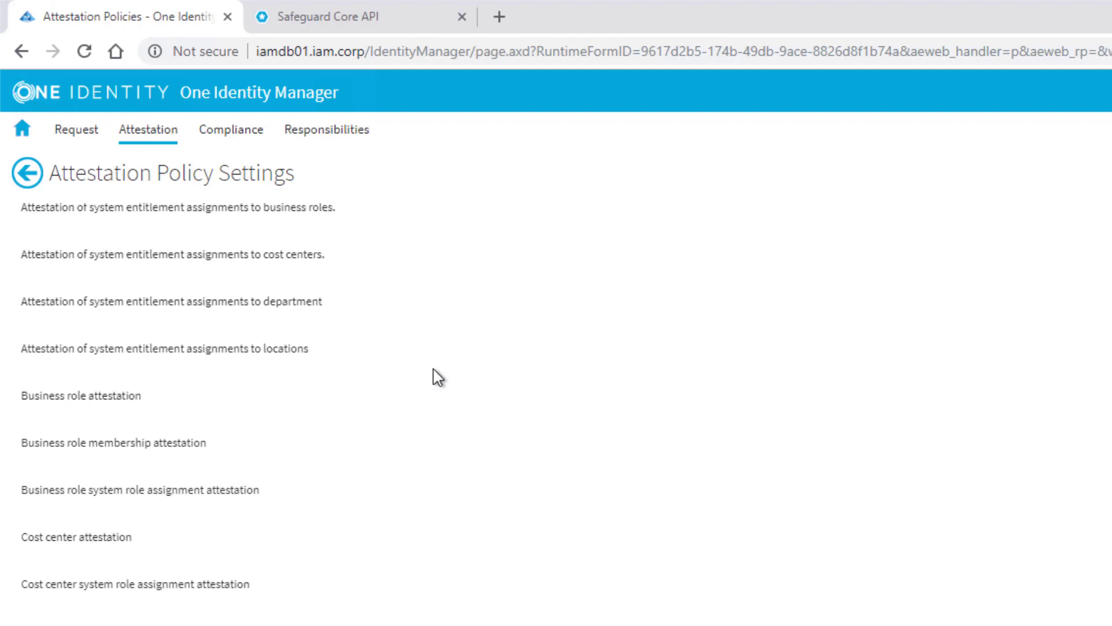
mouse_move(151, 138)
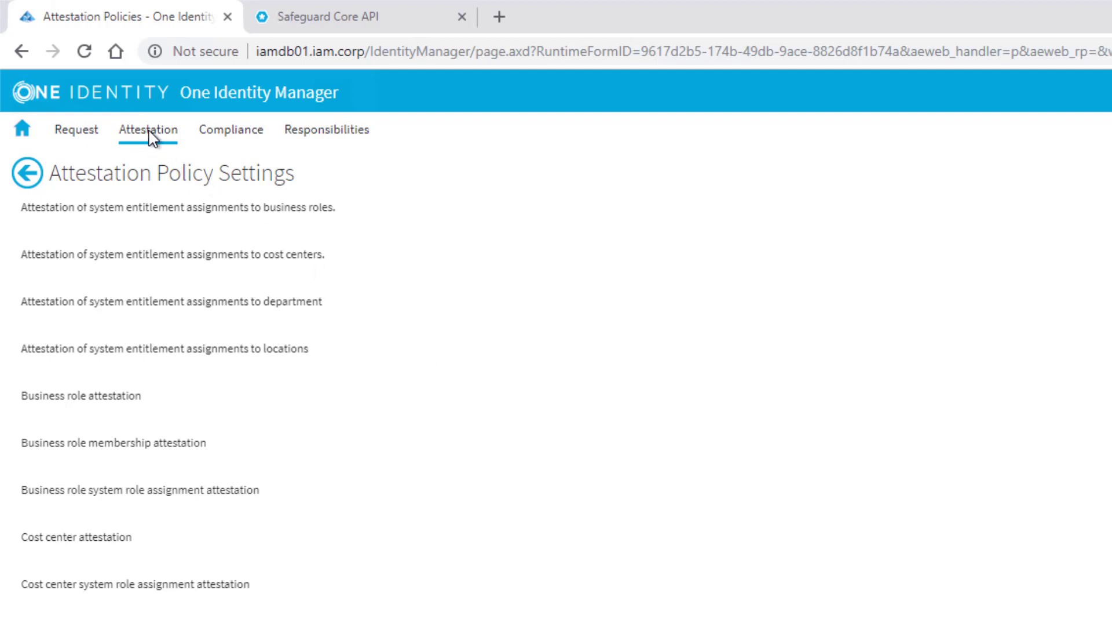
- Open My Actions > Pending Attestations for system entitlements, showing the OneIM Group case
click(148, 129)
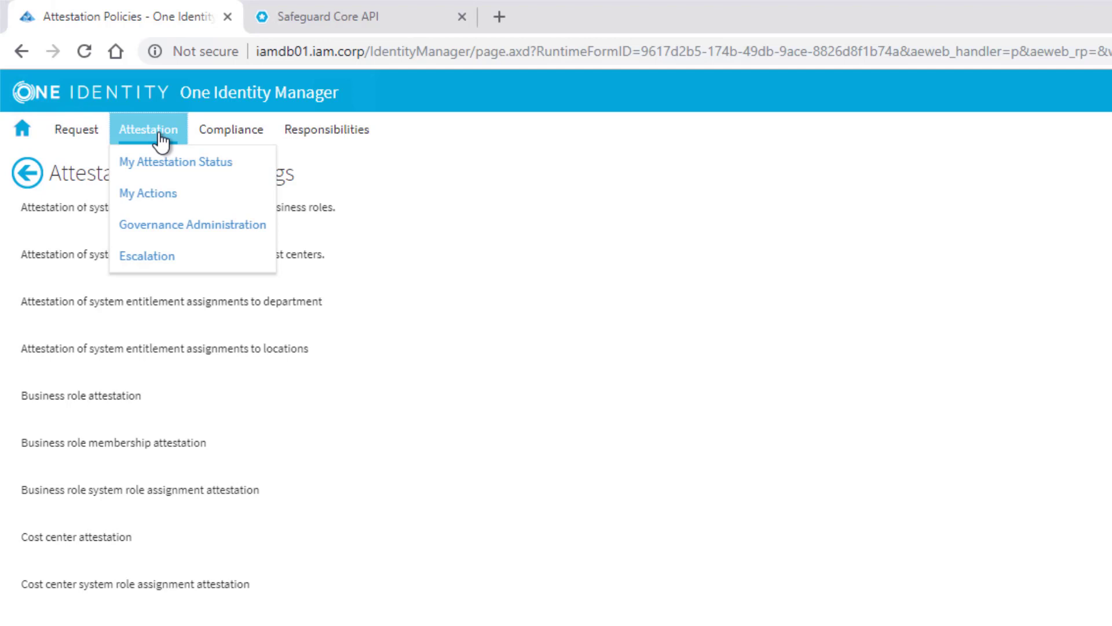
mouse_move(166, 154)
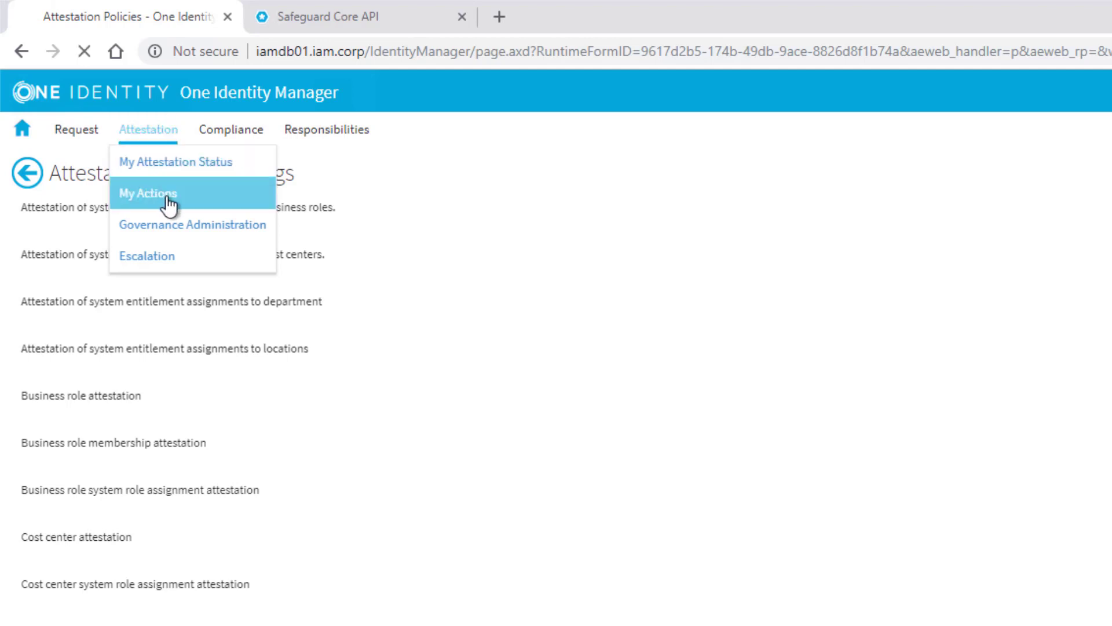
click(147, 194)
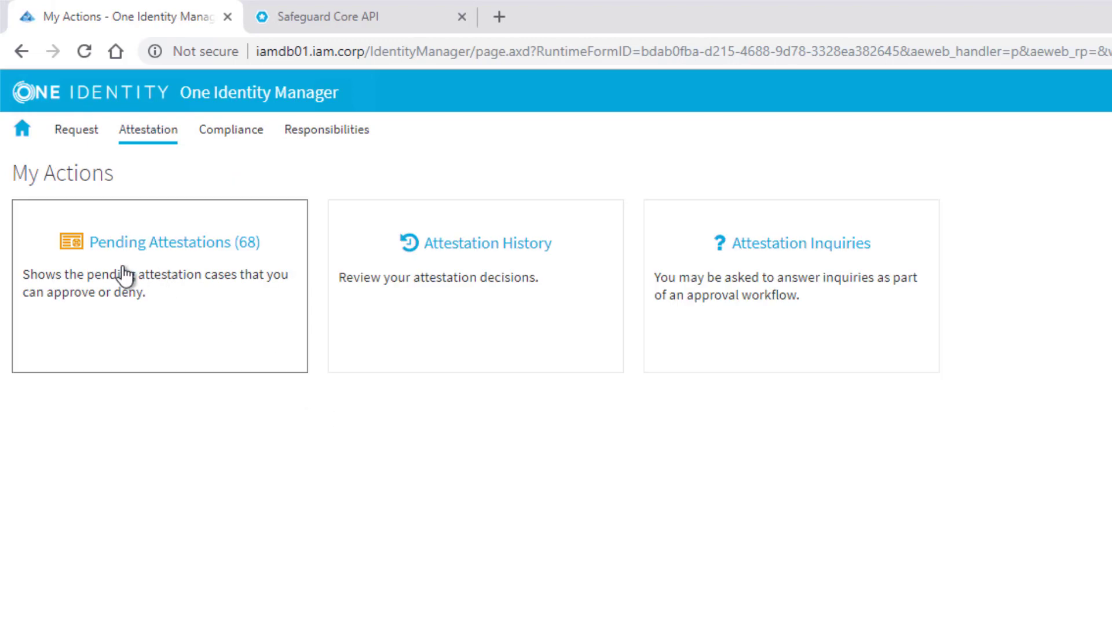
mouse_move(187, 424)
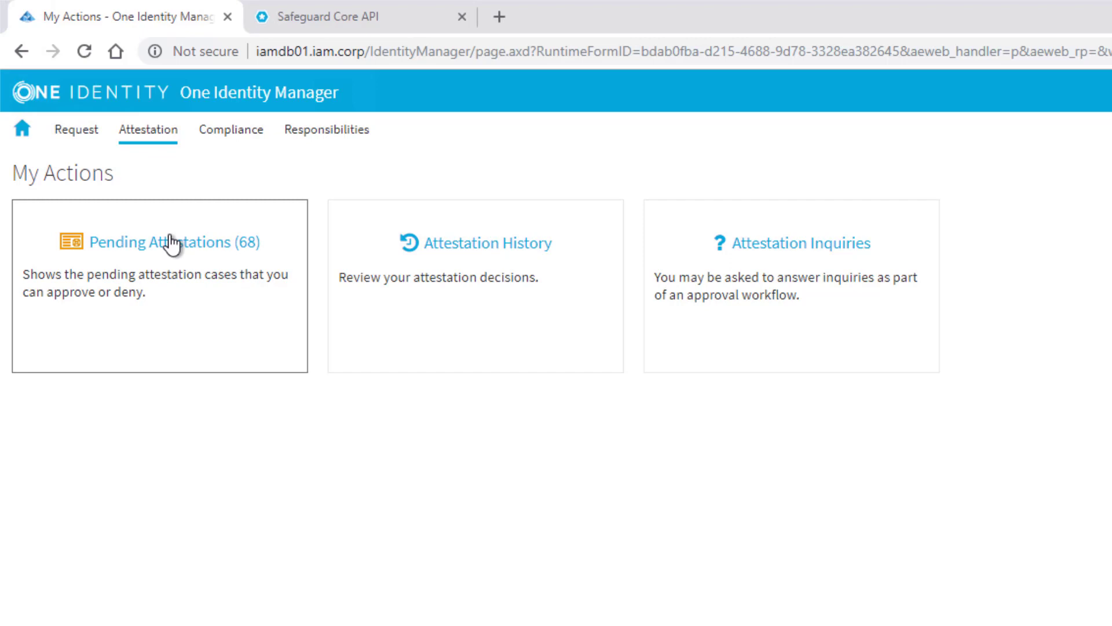
click(165, 242)
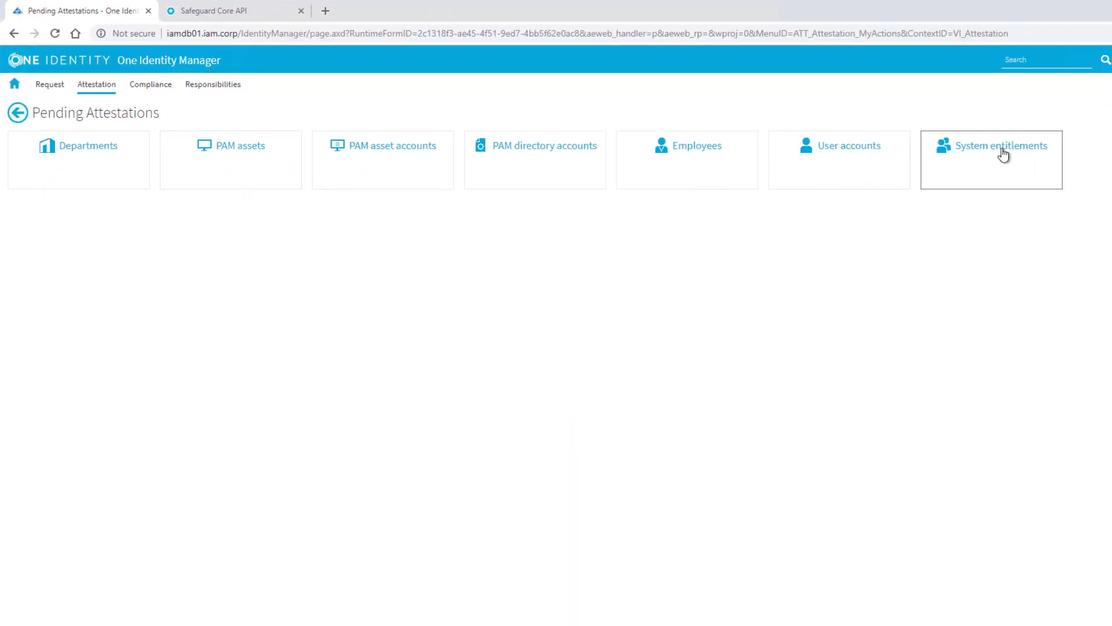
click(1002, 151)
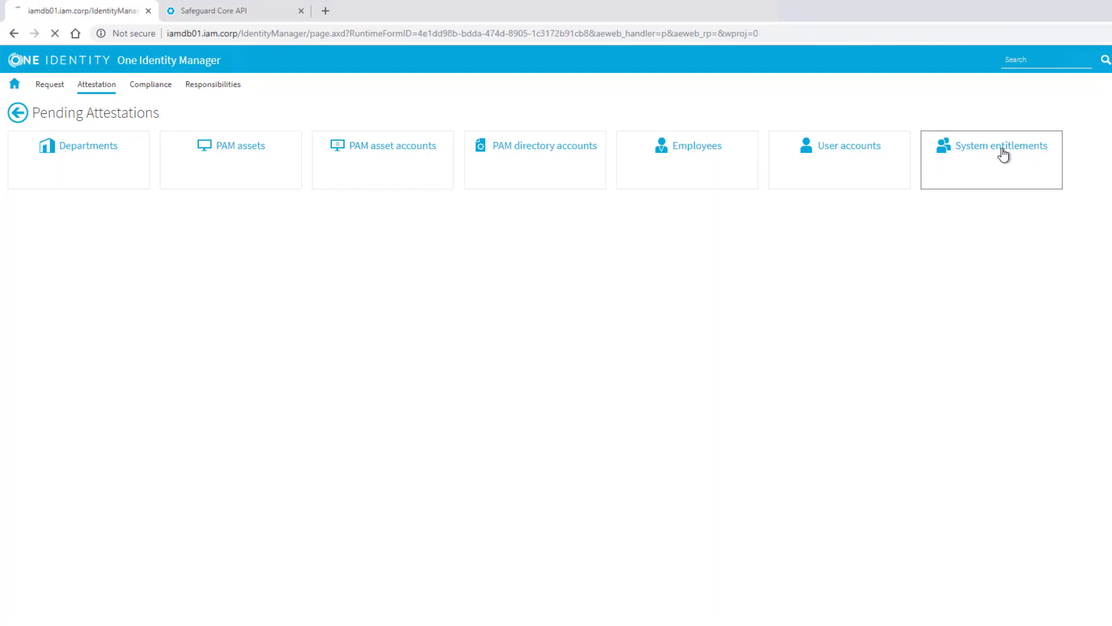
click(1001, 146)
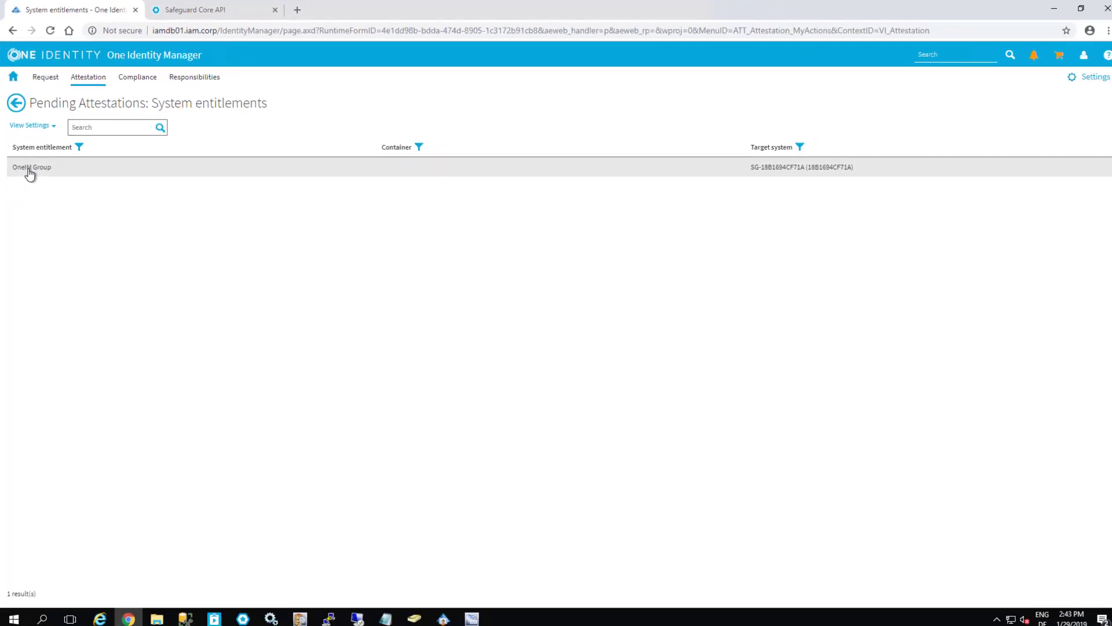
click(31, 167)
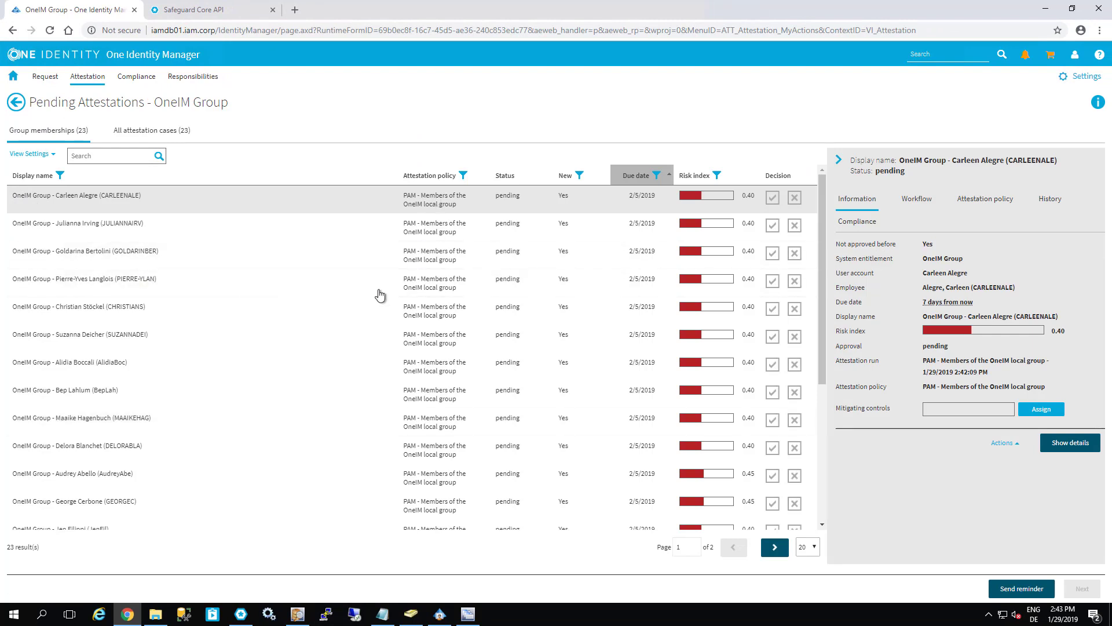
mouse_move(437, 486)
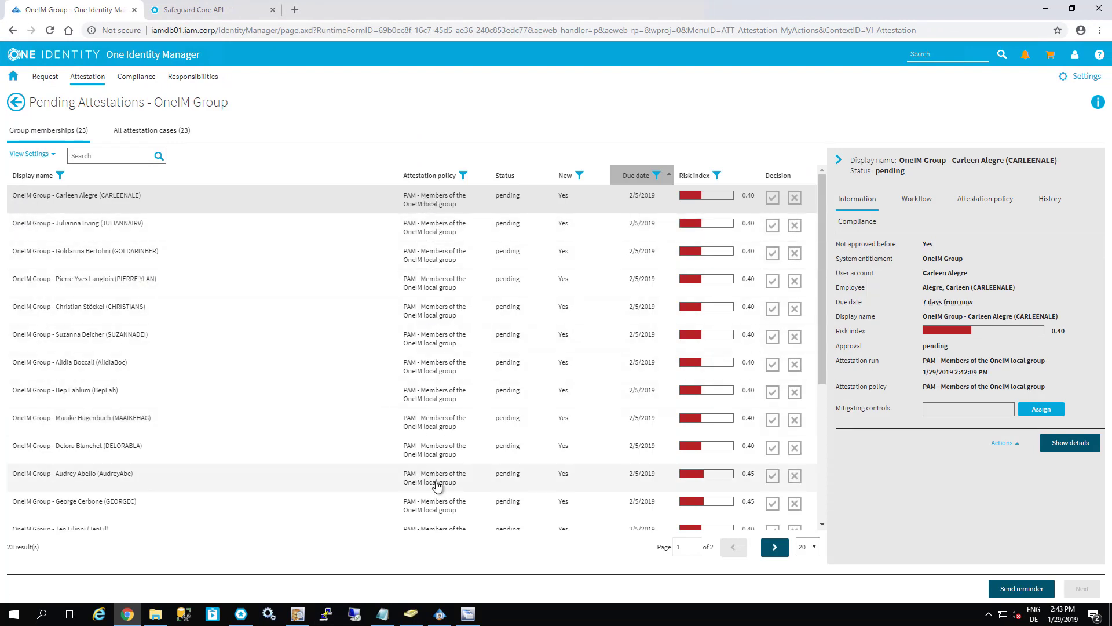
mouse_move(397, 404)
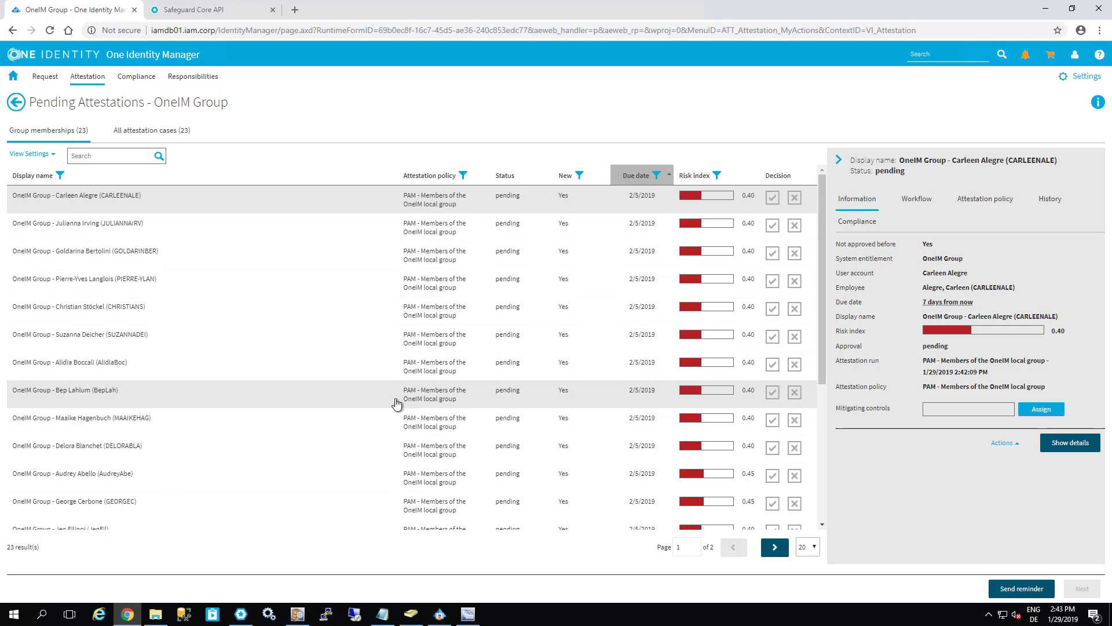
mouse_move(462, 422)
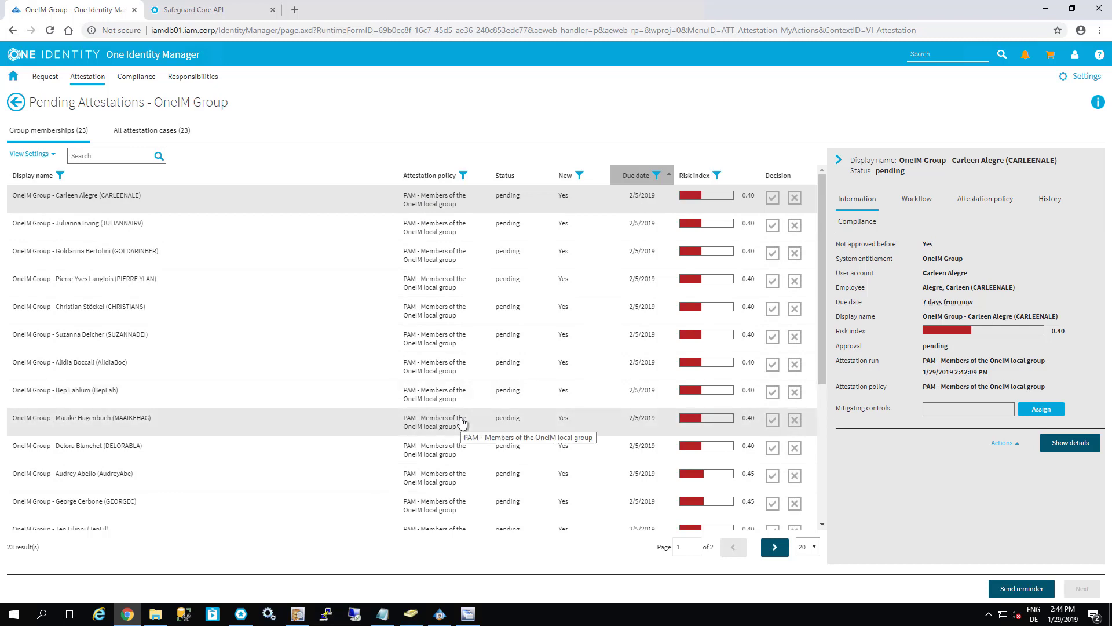
mouse_move(460, 394)
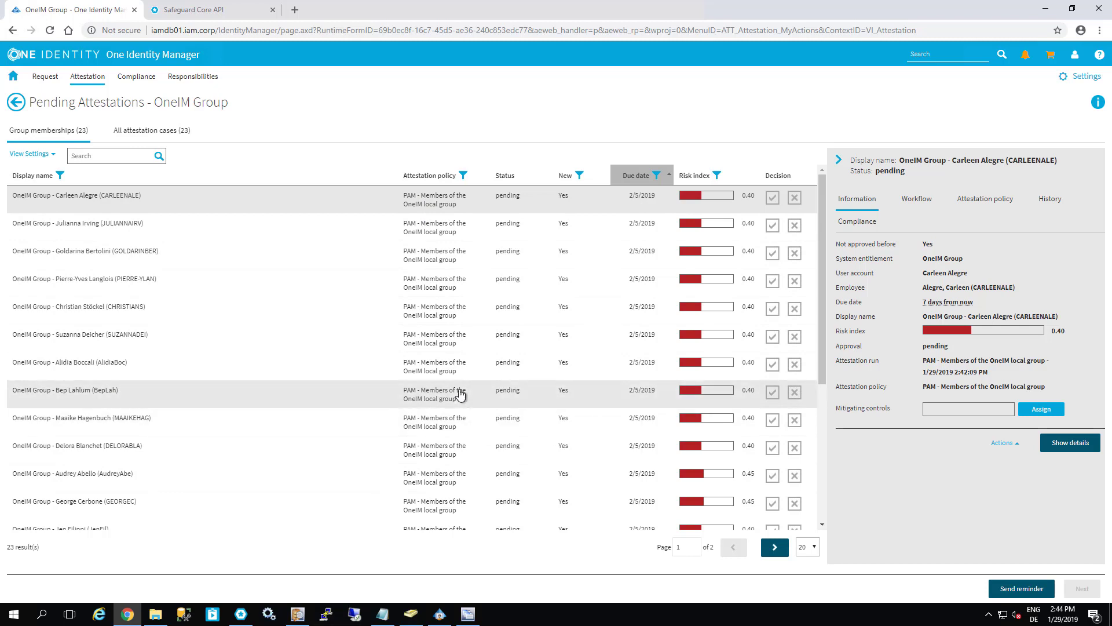
scroll(down, 3)
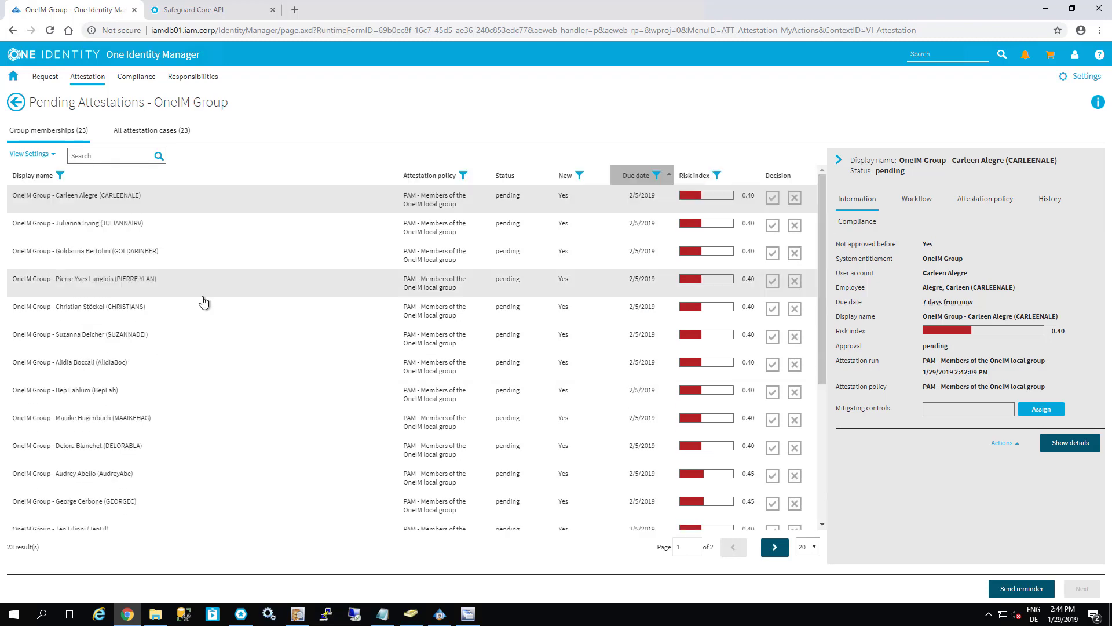
scroll(down, 3)
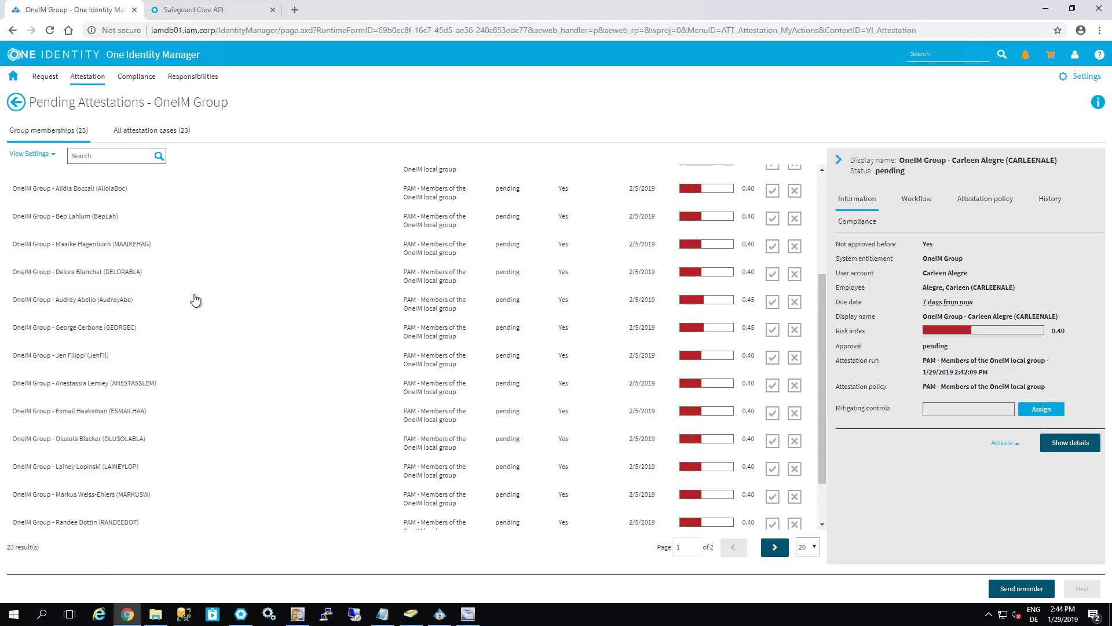
mouse_move(195, 300)
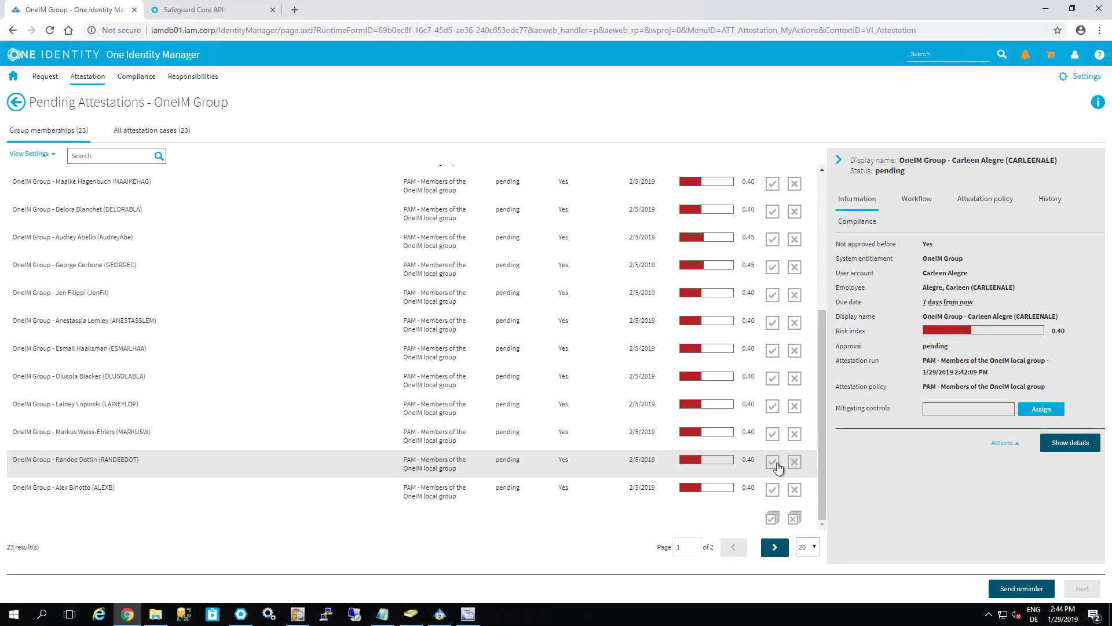
click(772, 462)
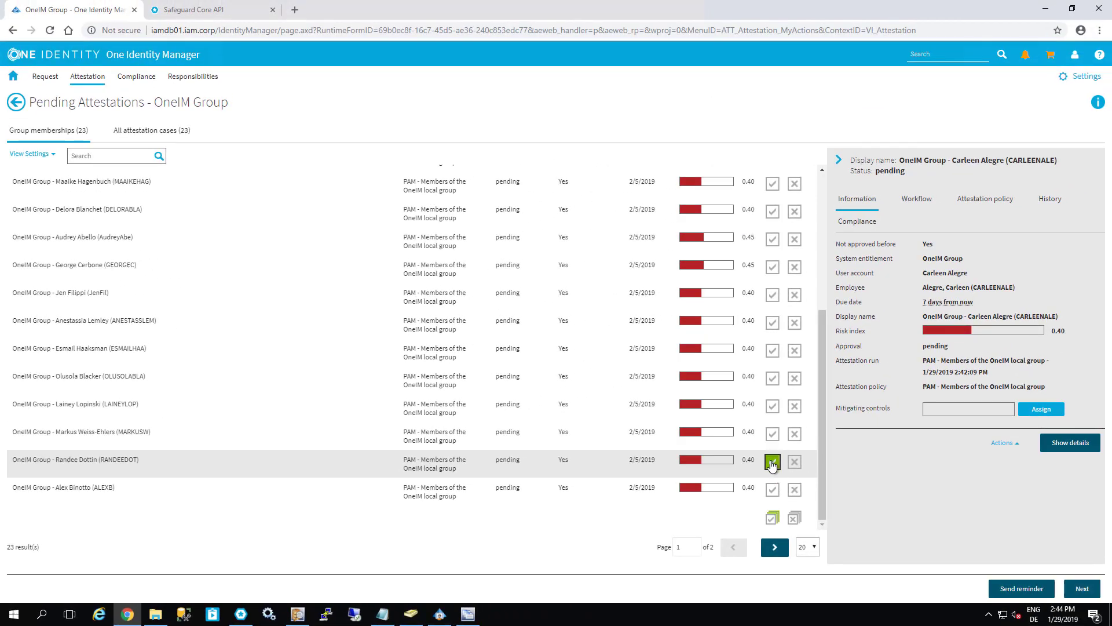
click(772, 461)
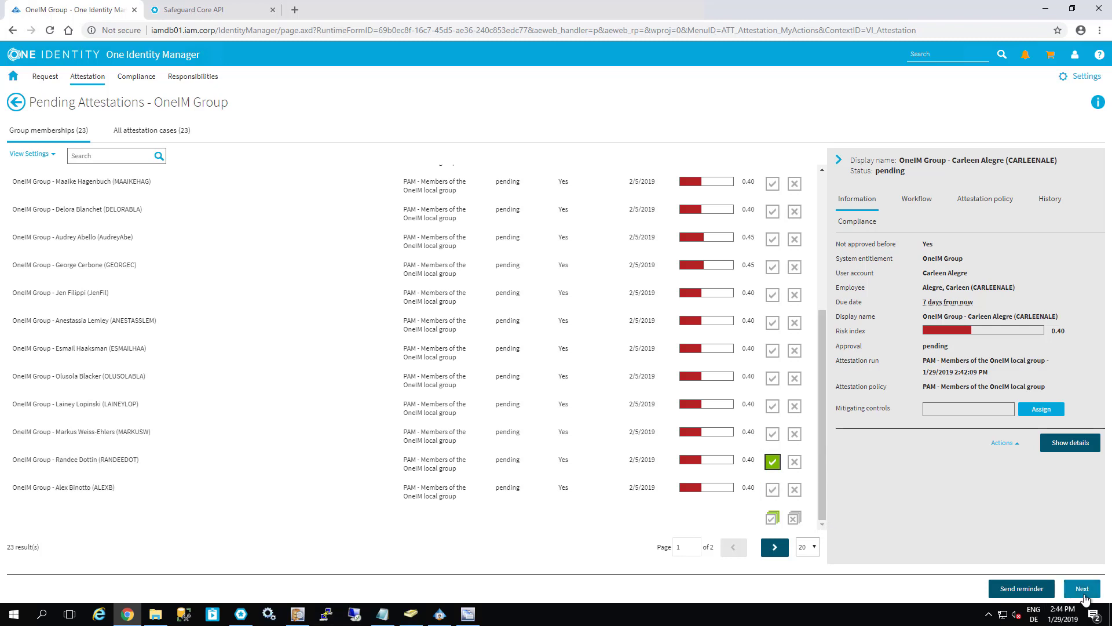
click(1082, 588)
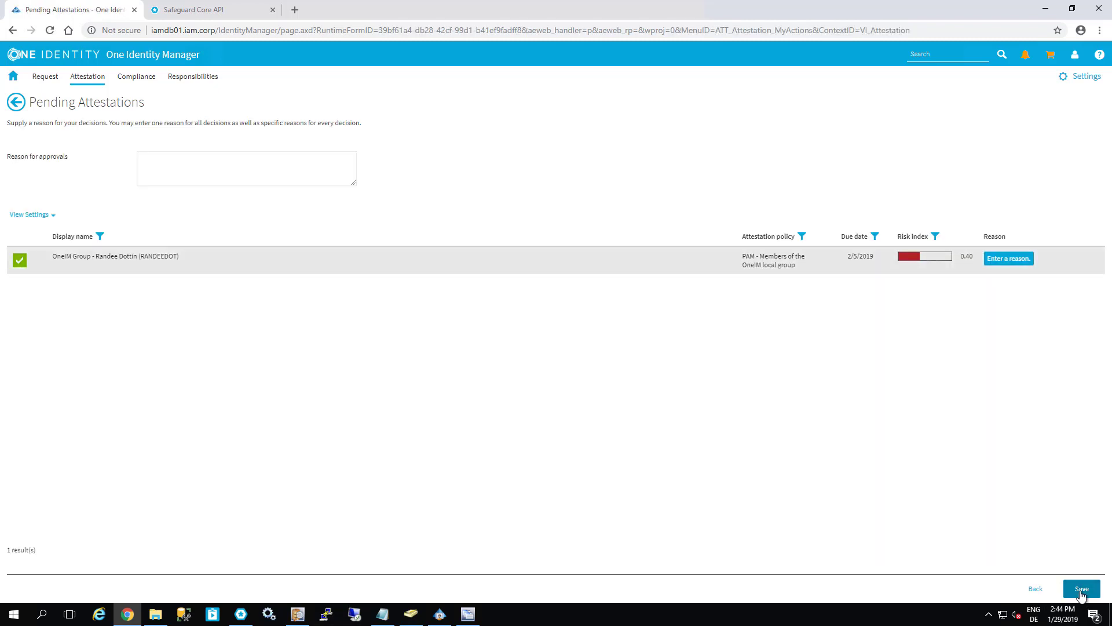
- Save the approval with reason 'Checked and is ok' and confirm it
click(1082, 588)
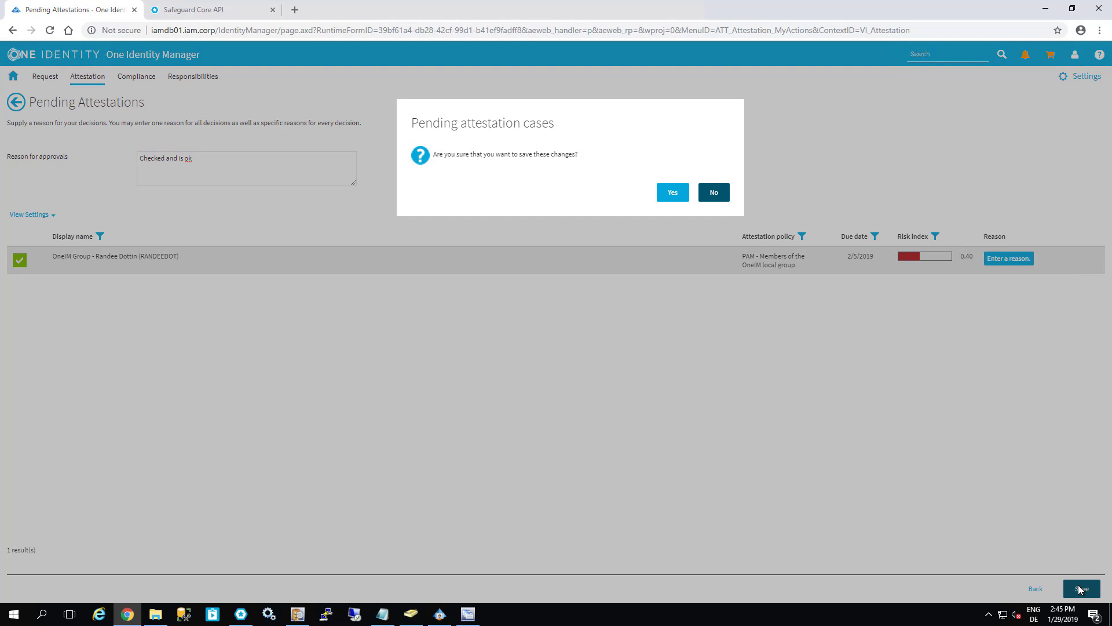
mouse_move(680, 197)
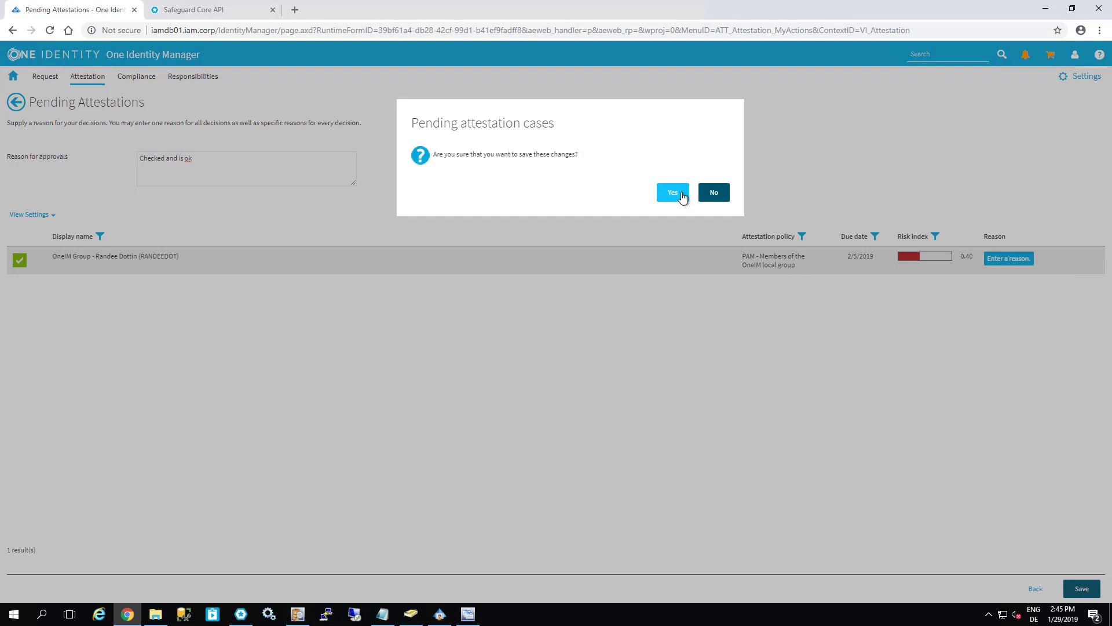
click(672, 191)
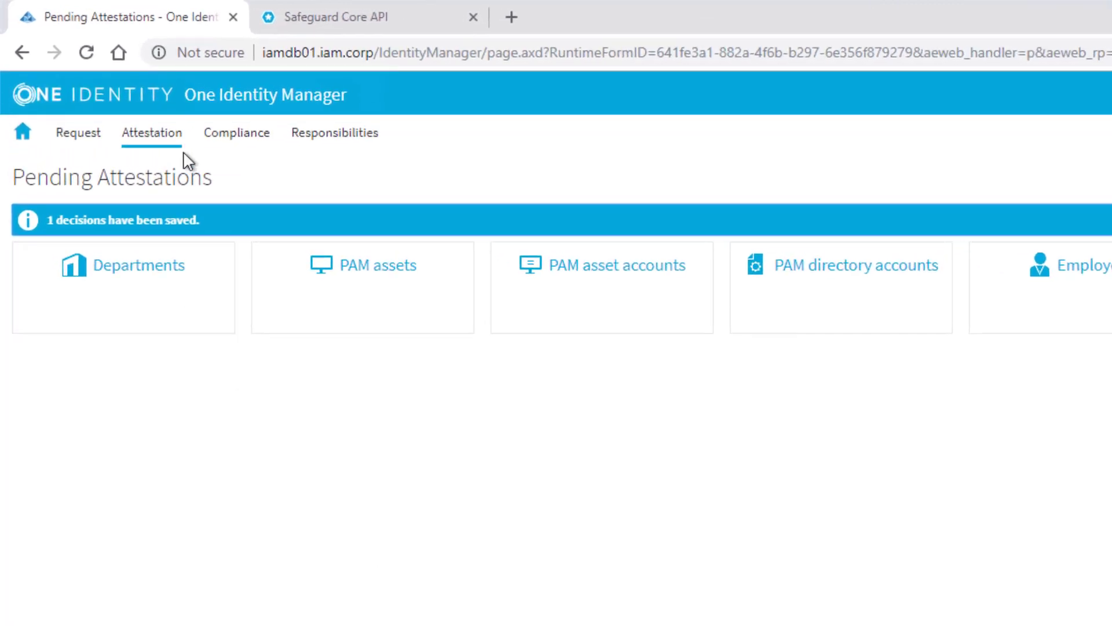
- Open details of the 'PAM Users in Local Safeguard groups' attestation policy run
click(152, 132)
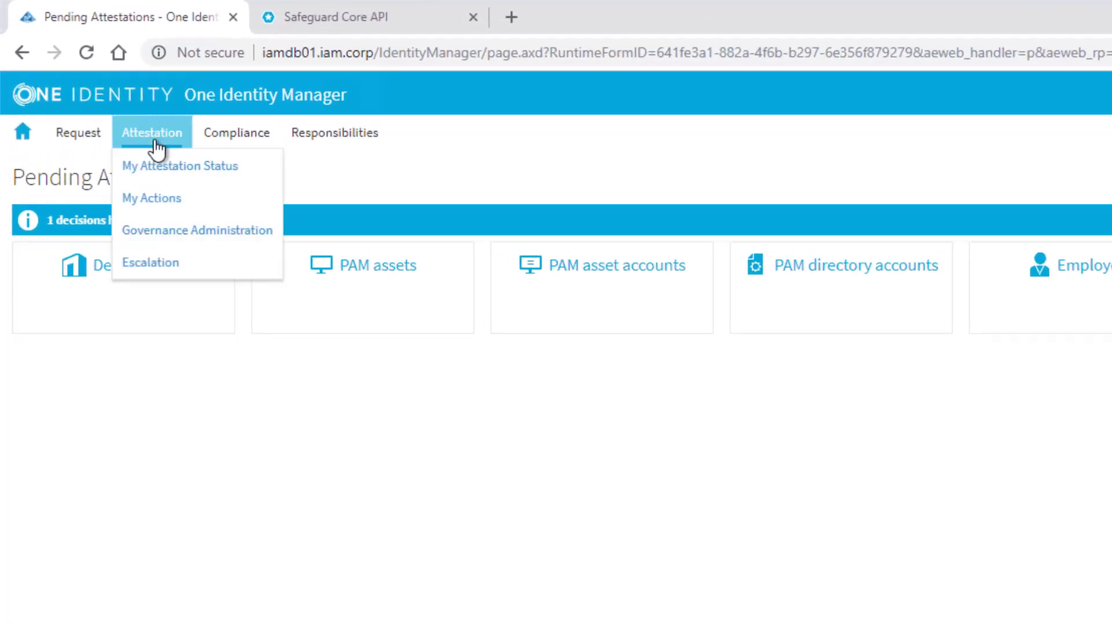
click(197, 230)
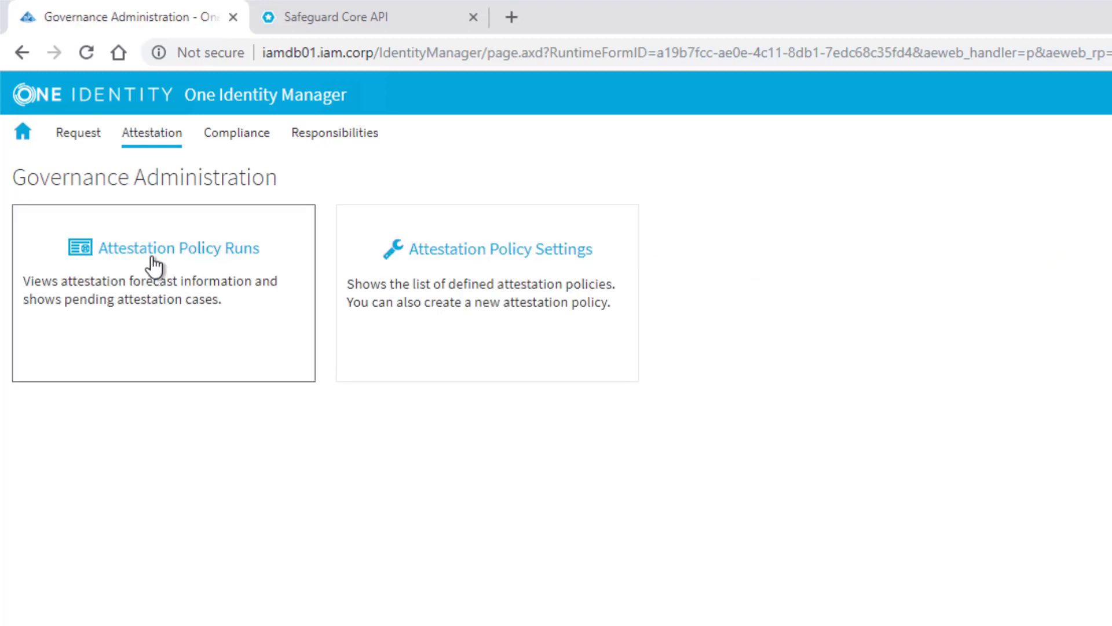
click(179, 248)
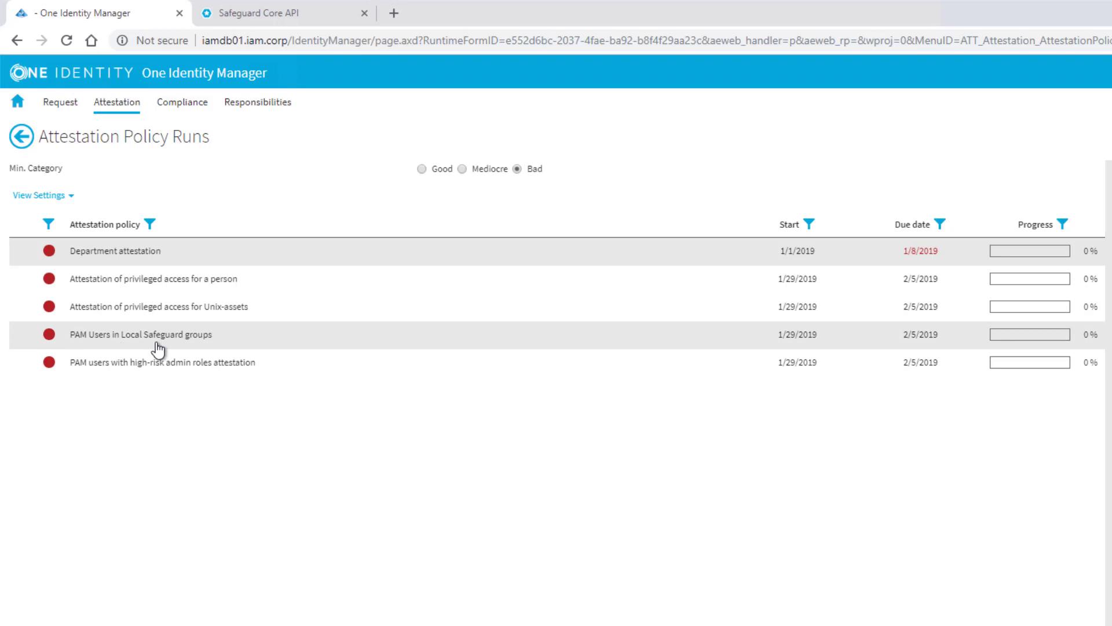
click(139, 345)
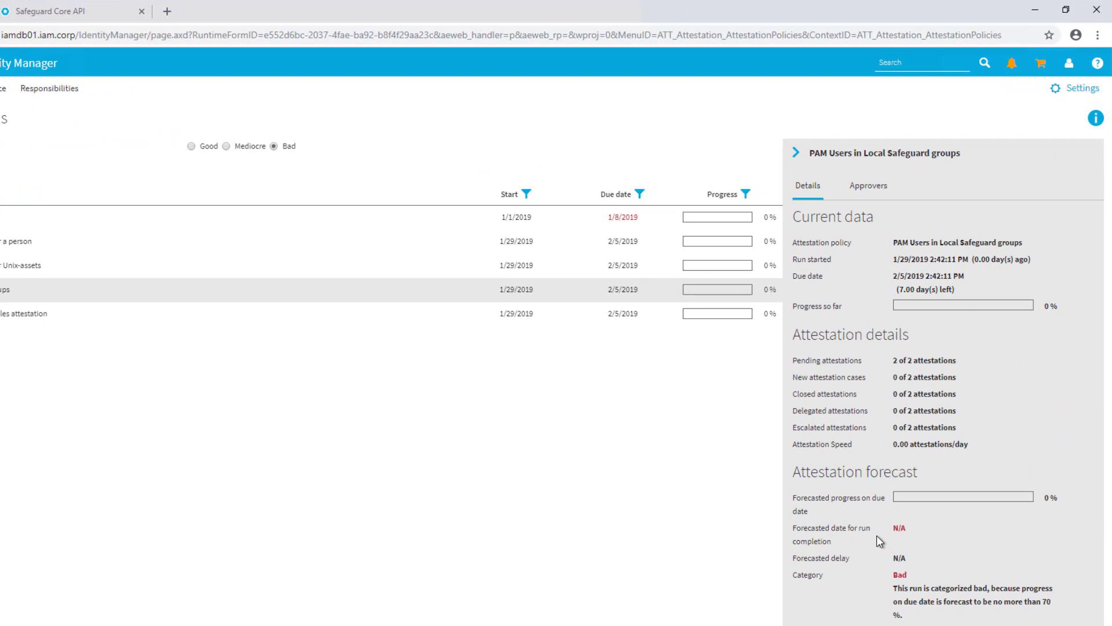
mouse_move(875, 609)
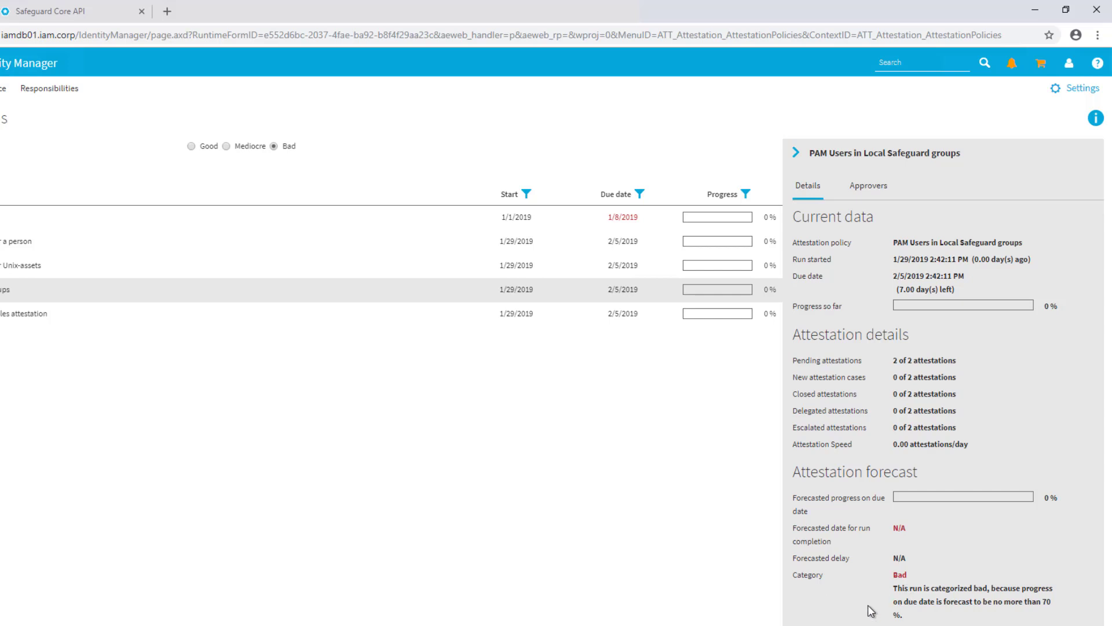
mouse_move(1064, 211)
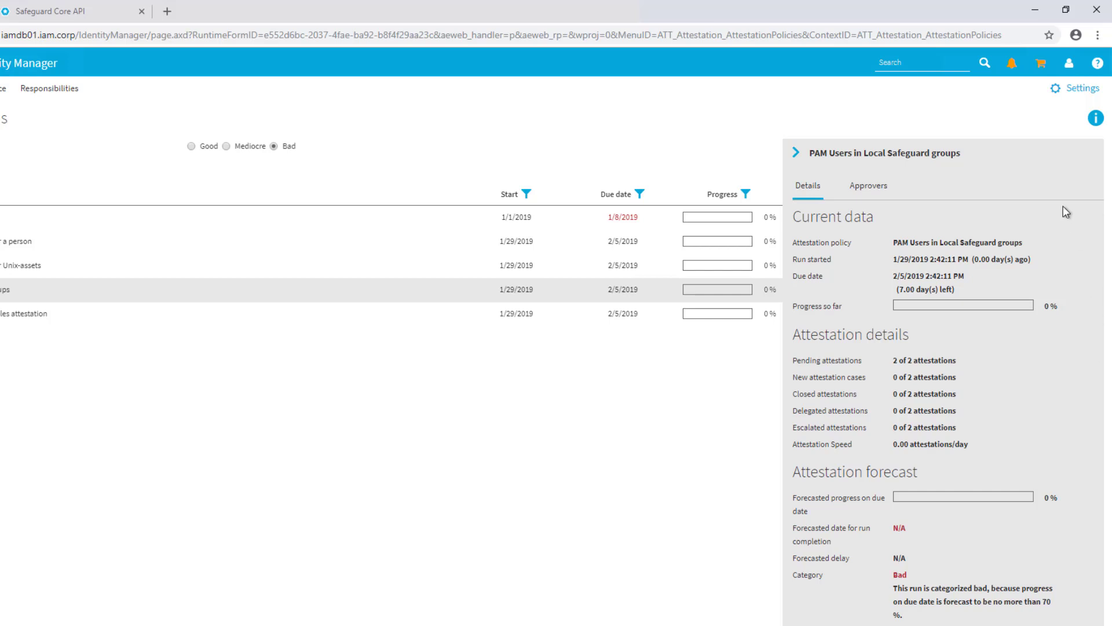
mouse_move(963, 249)
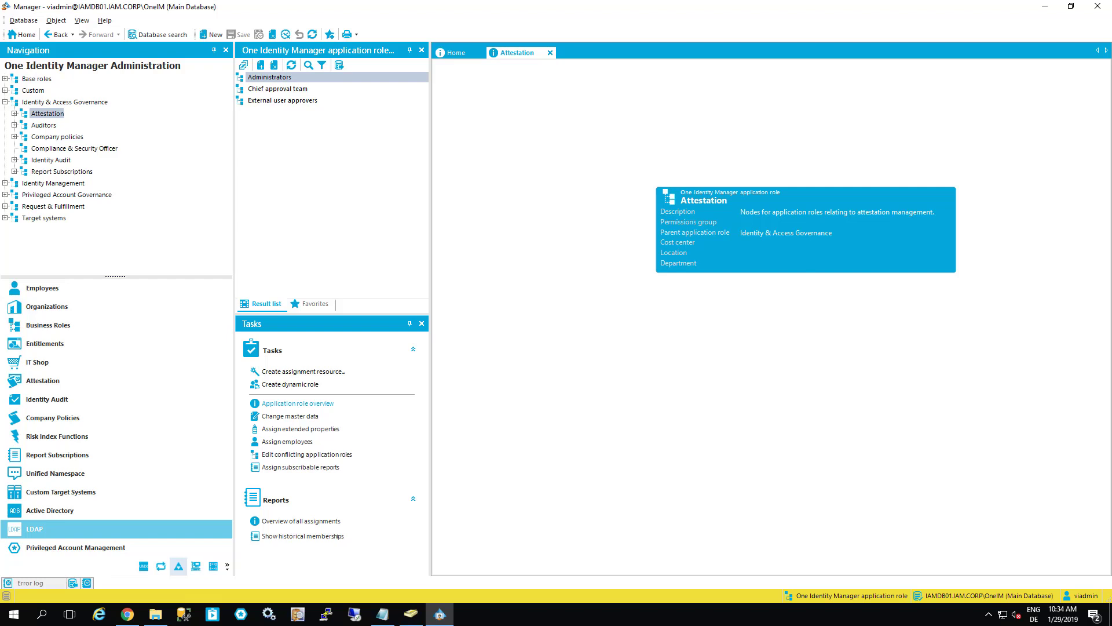
mouse_move(190, 530)
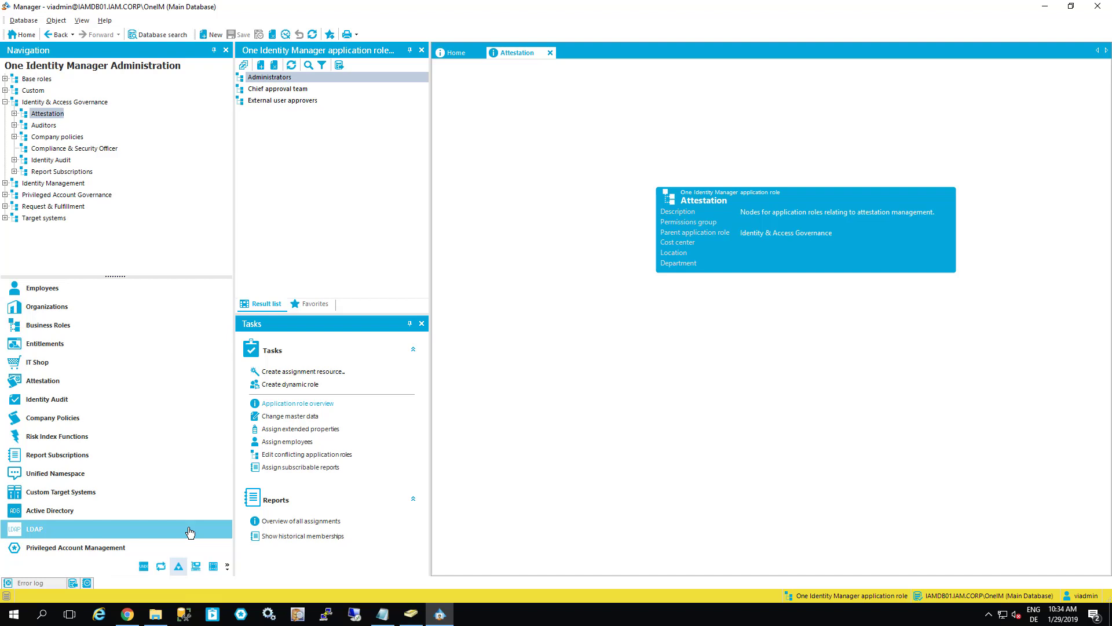
mouse_move(202, 236)
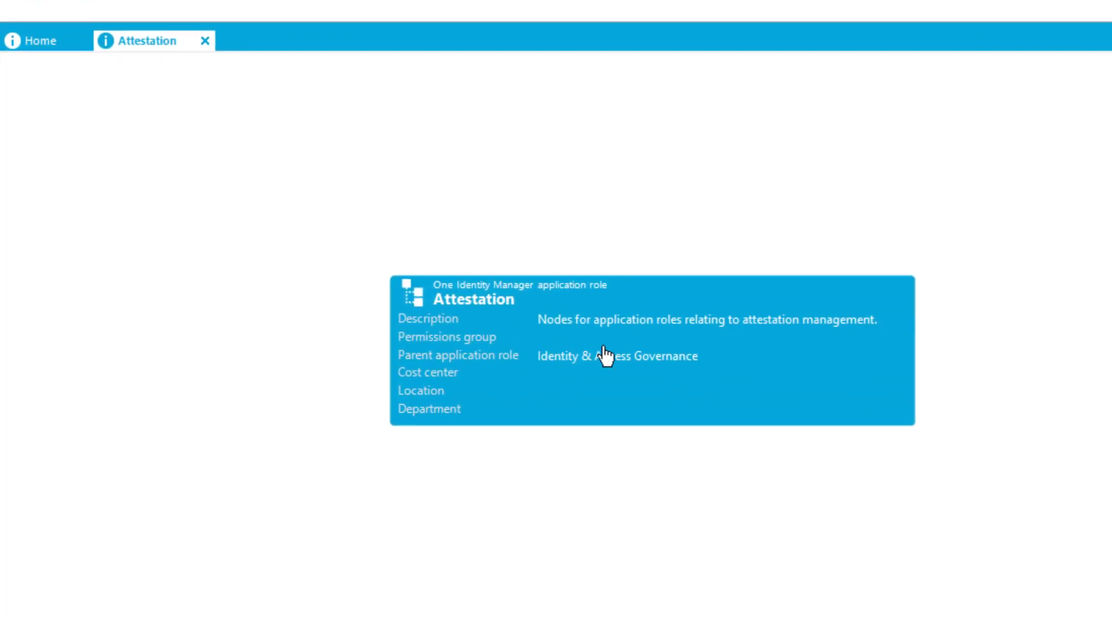
mouse_move(763, 352)
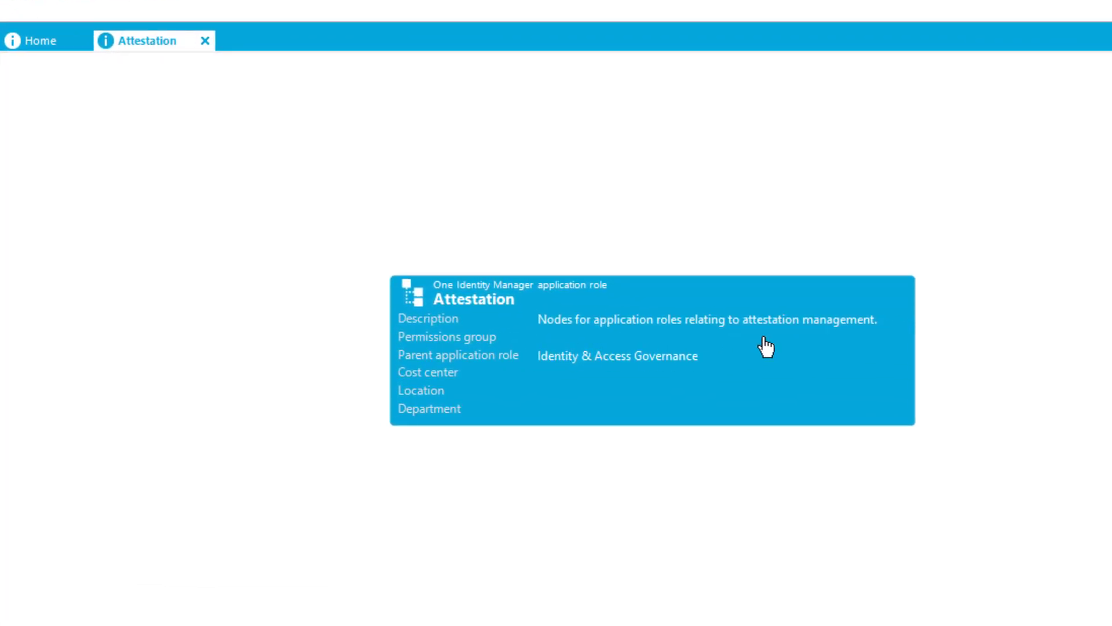